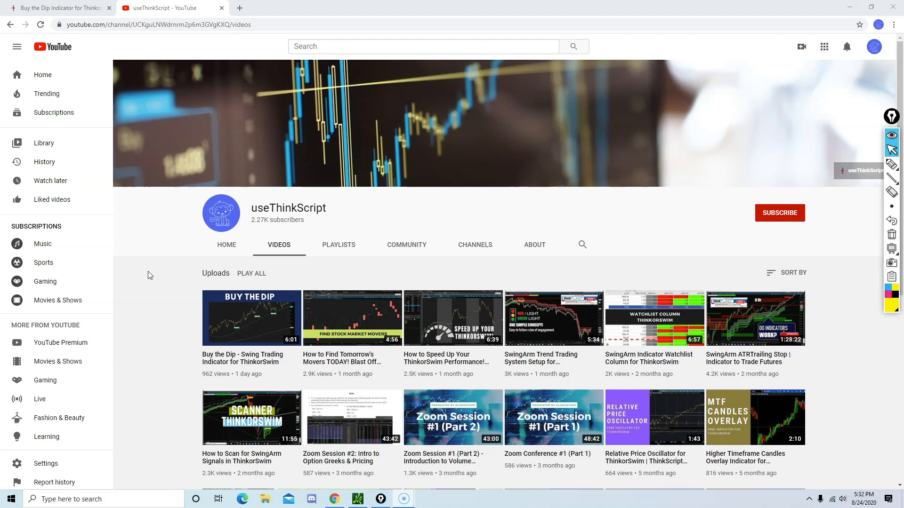
Step: View the Buy the Dip forum thread, then return to the thinkorswim SPY chart
{"action": "left_click", "coordinate": [58, 7]}
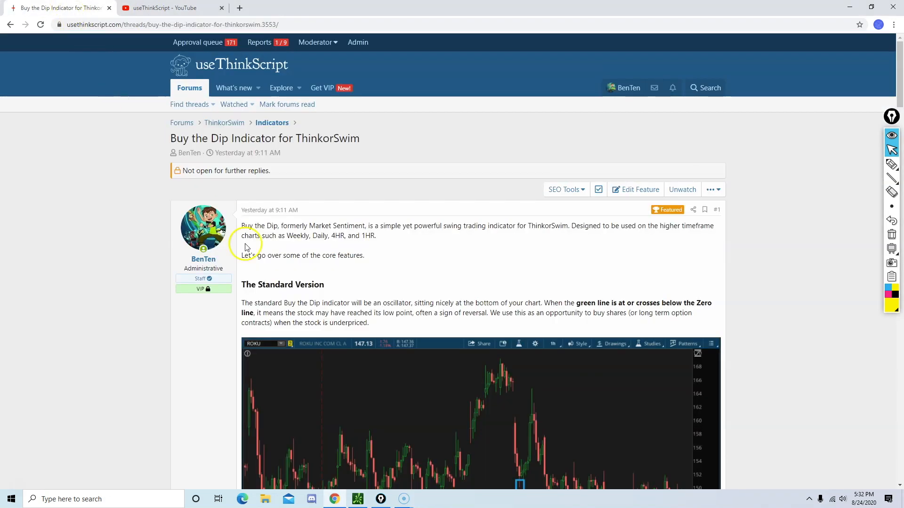
{"action": "mouse_move", "coordinate": [407, 385]}
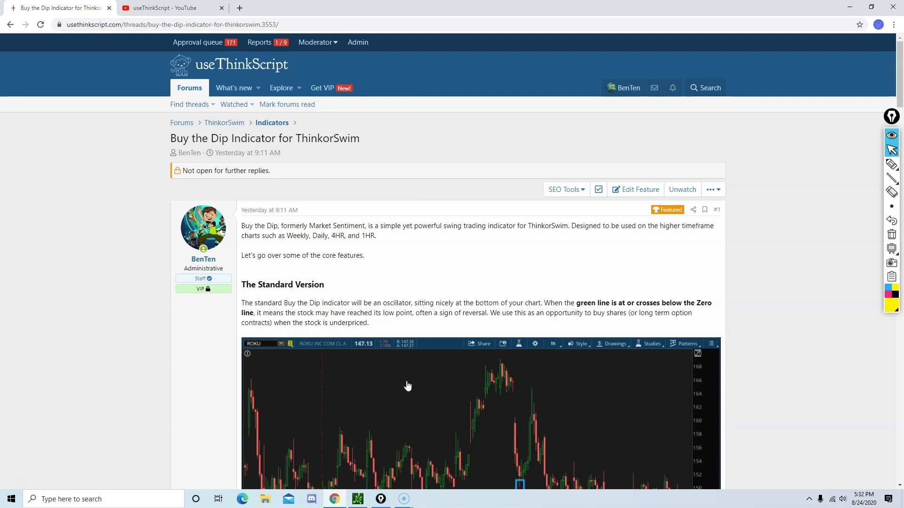
{"action": "left_click", "coordinate": [356, 500]}
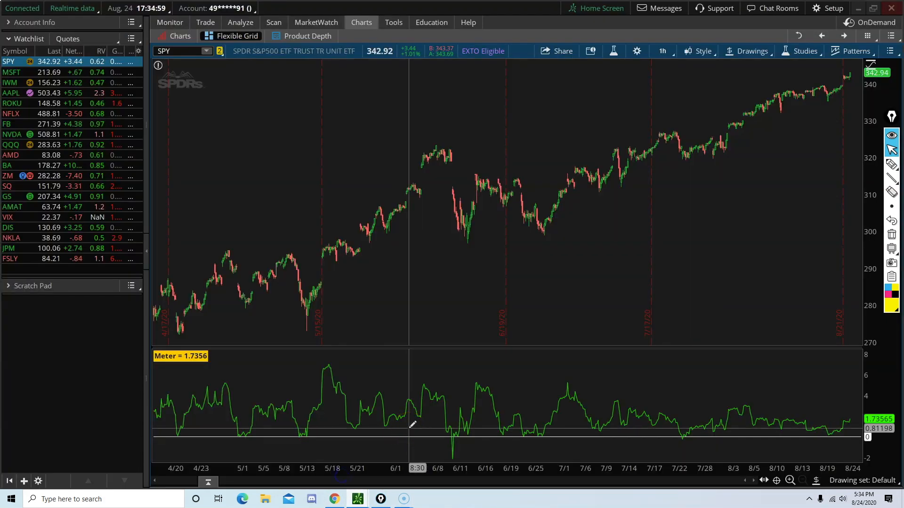
{"action": "mouse_move", "coordinate": [471, 314]}
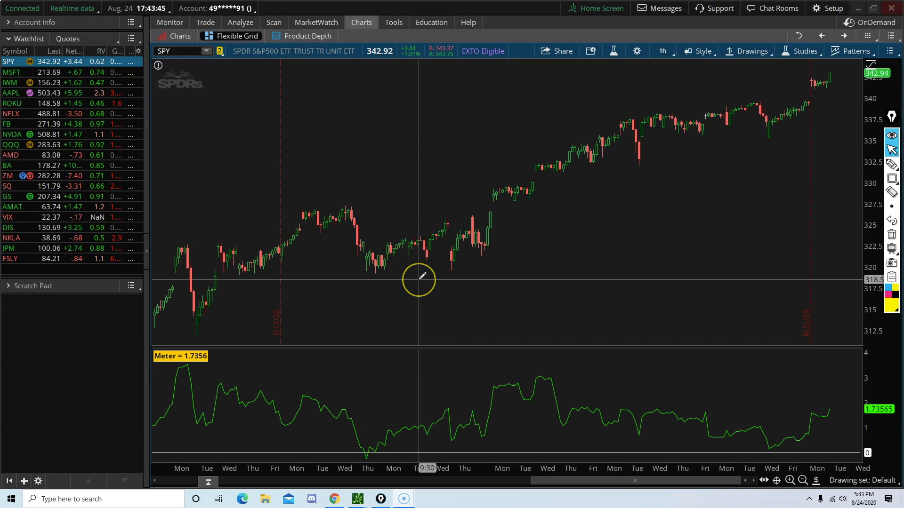
{"action": "mouse_move", "coordinate": [421, 277]}
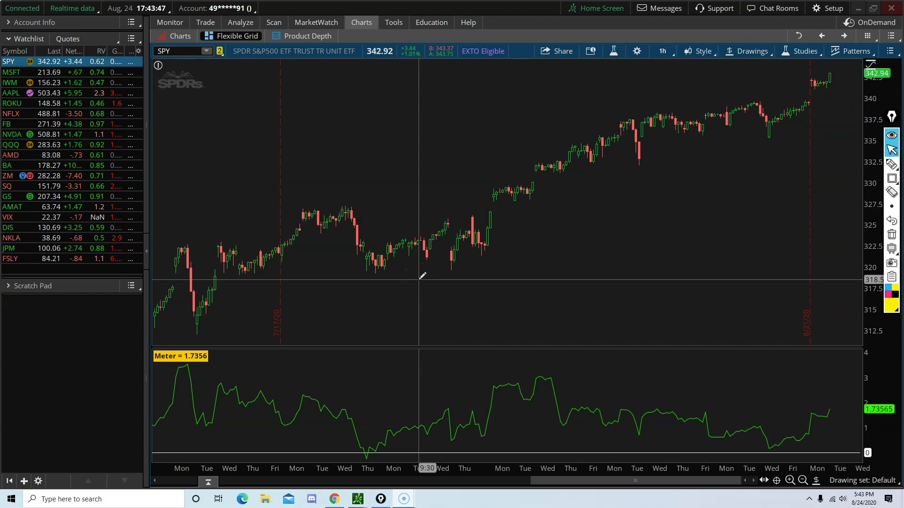
{"action": "mouse_move", "coordinate": [412, 293]}
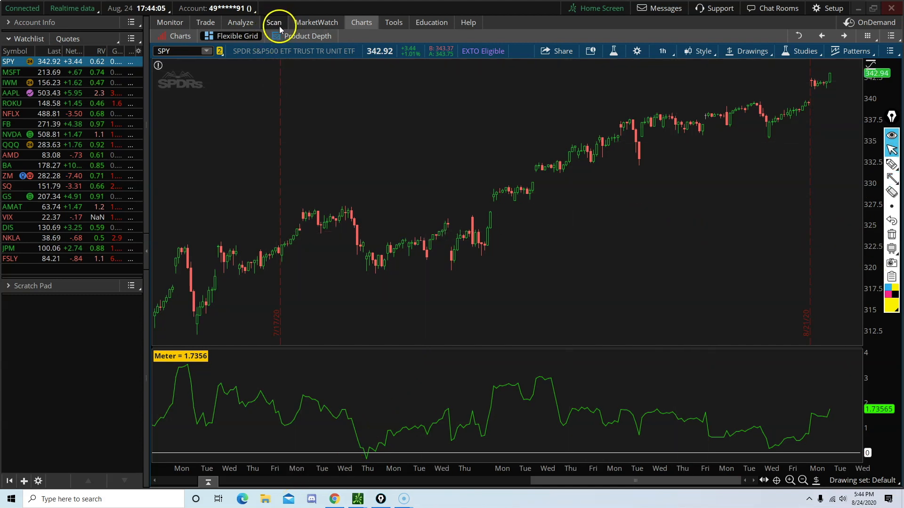
Step: Add a Study filter to the S&P 500 stock scan and bring up its custom condition editor
{"action": "left_click", "coordinate": [274, 21]}
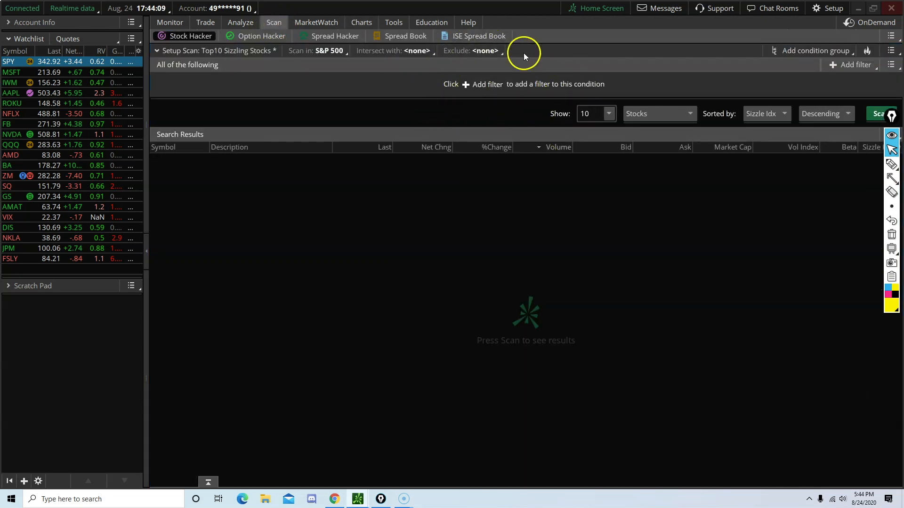
{"action": "left_click", "coordinate": [856, 65]}
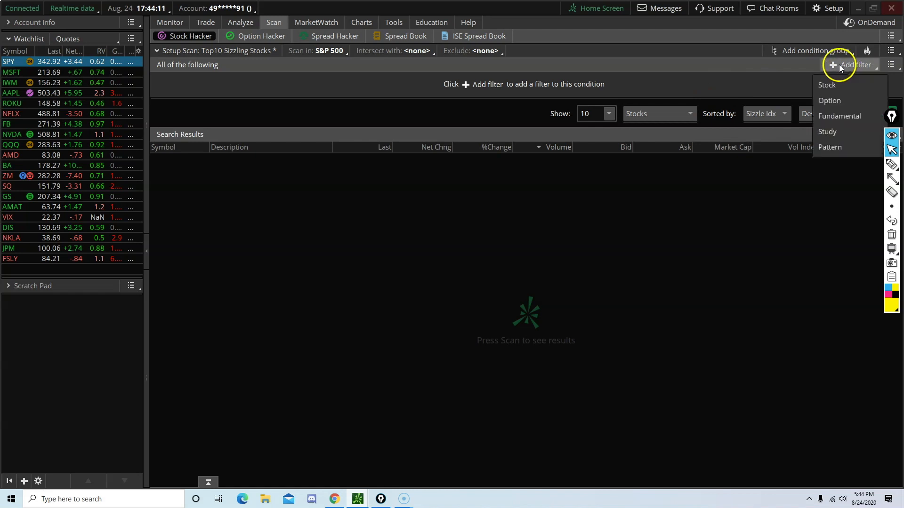
{"action": "left_click", "coordinate": [828, 132]}
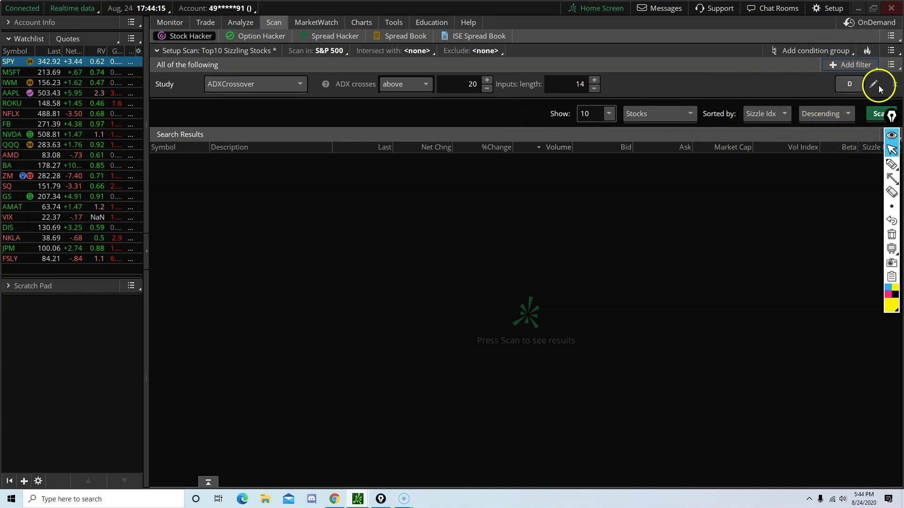
{"action": "left_click", "coordinate": [874, 84]}
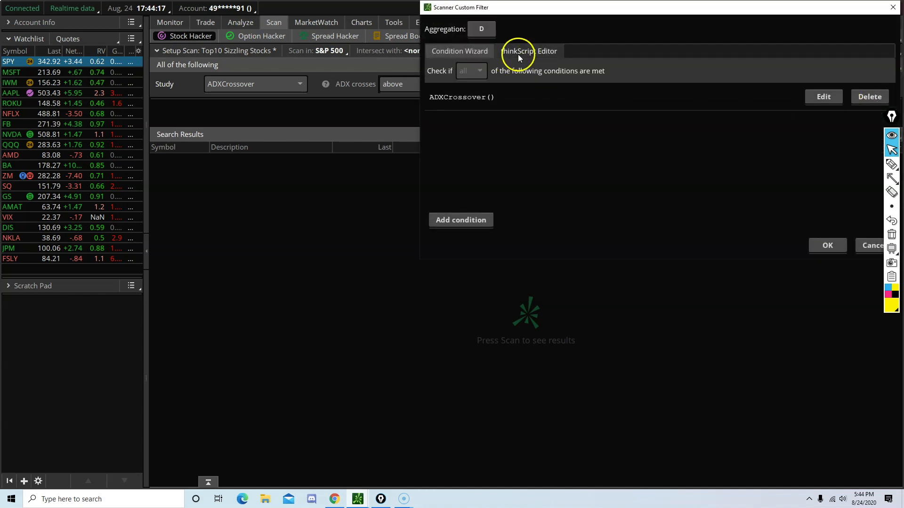
Step: Replace ADXCrossover with BuyTheDip_Standard buythedip crosses below BuyTheDip_Standard Zeroline and confirm the filter
{"action": "left_click", "coordinate": [459, 51]}
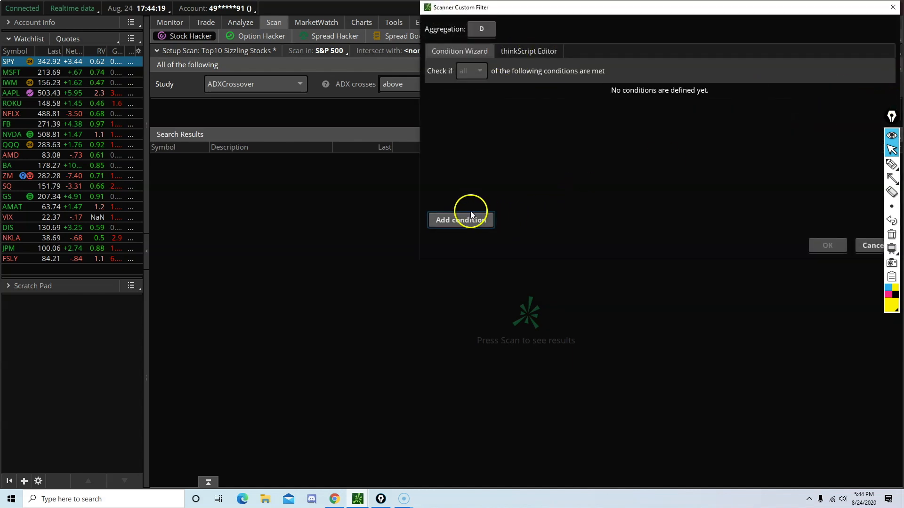
{"action": "left_click", "coordinate": [460, 219]}
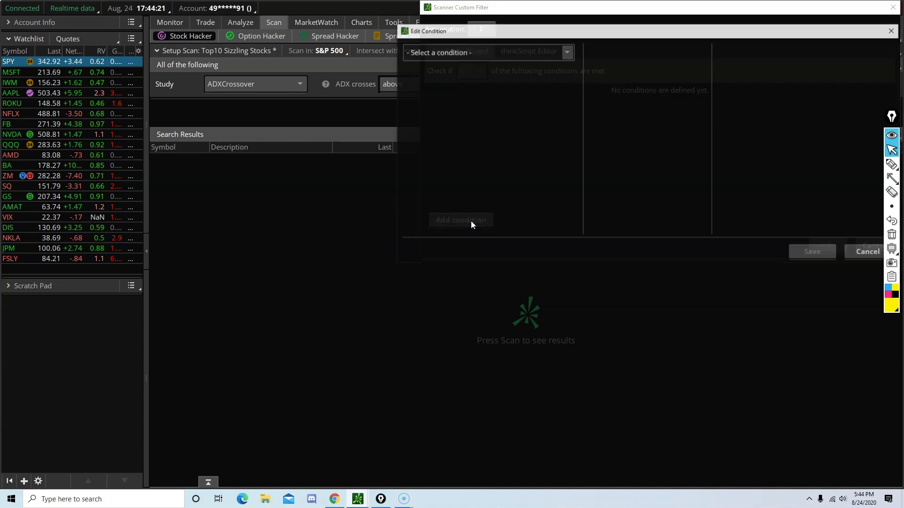
{"action": "left_click", "coordinate": [486, 52]}
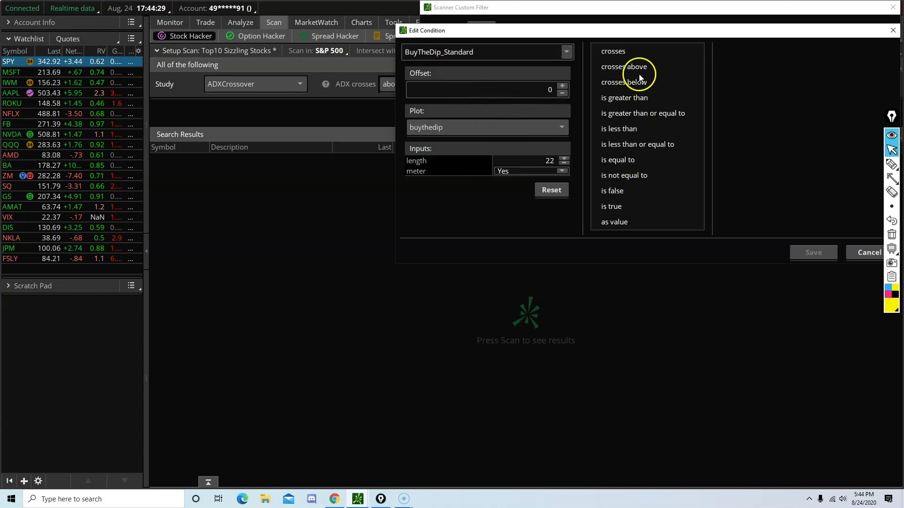
{"action": "left_click", "coordinate": [623, 82]}
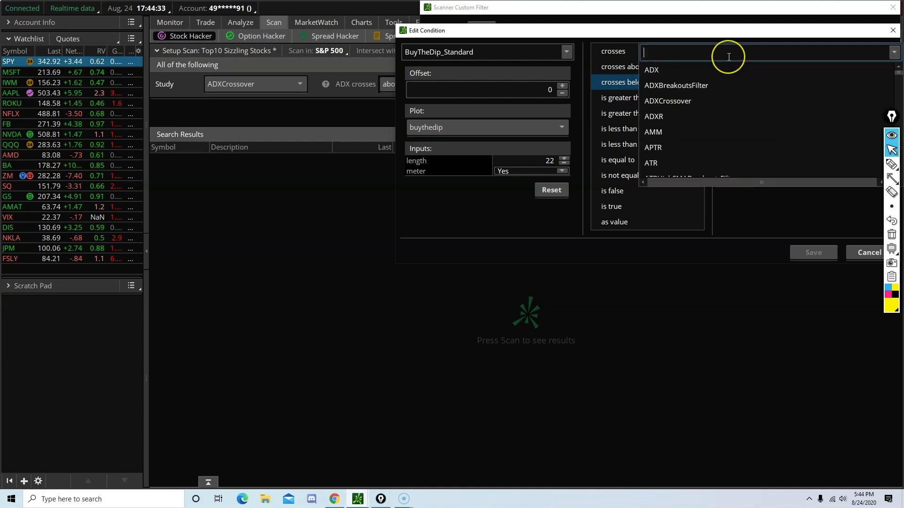
{"action": "type", "text": "bu"}
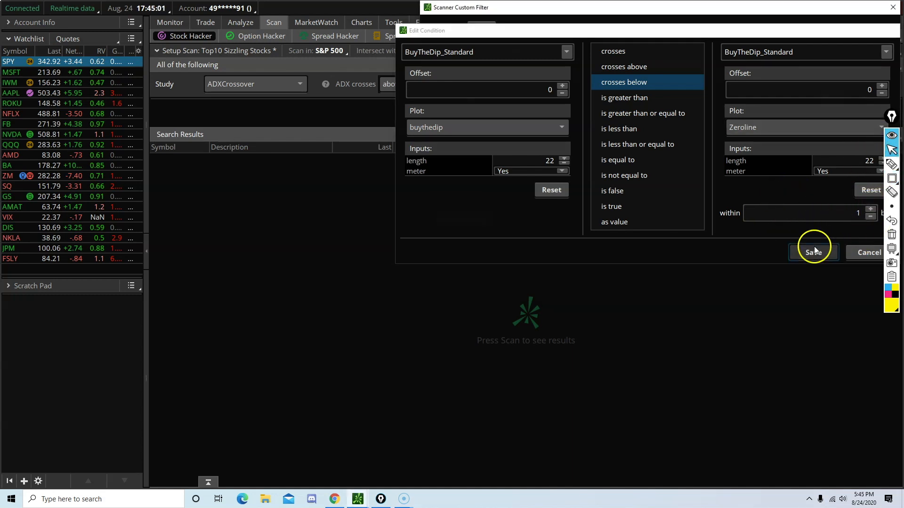
{"action": "left_click", "coordinate": [813, 252]}
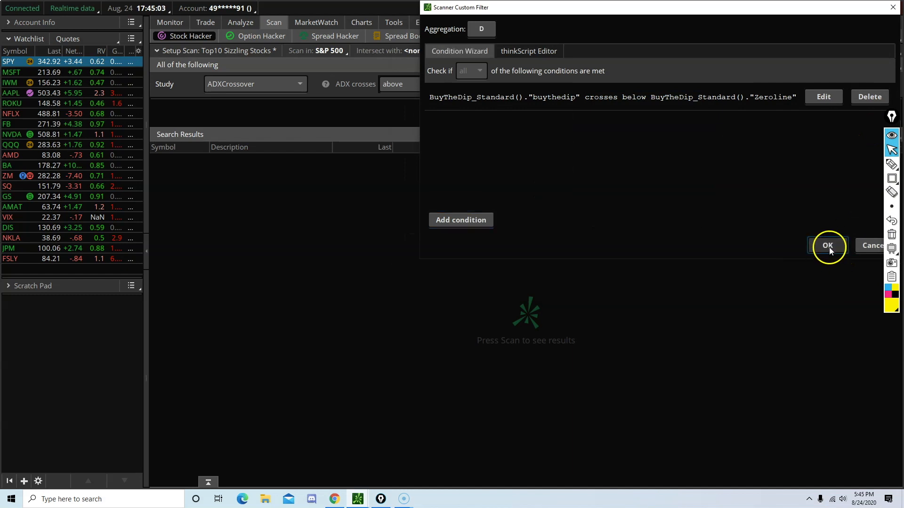
{"action": "left_click", "coordinate": [827, 245]}
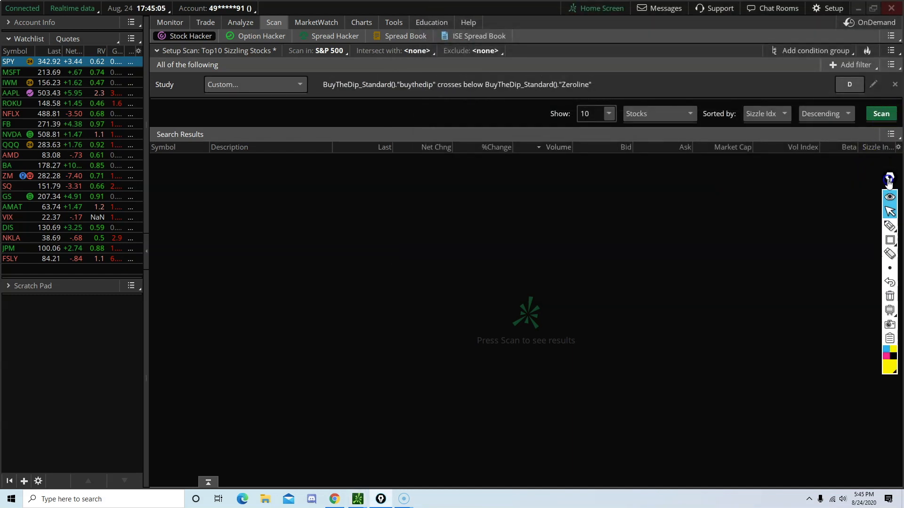
{"action": "mouse_move", "coordinate": [464, 62]}
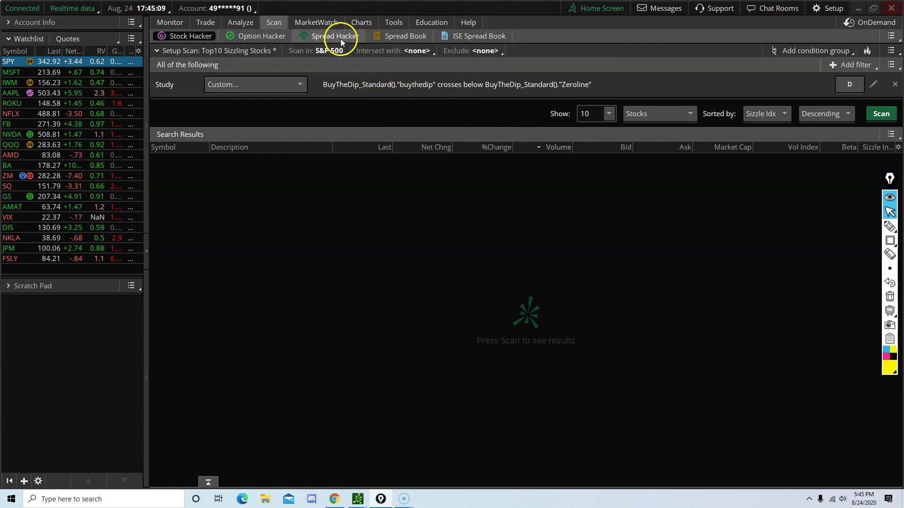
Step: Check the SPY chart, run the daily Buy the Dip scan (no matches), and return to the chart
{"action": "left_click", "coordinate": [361, 22]}
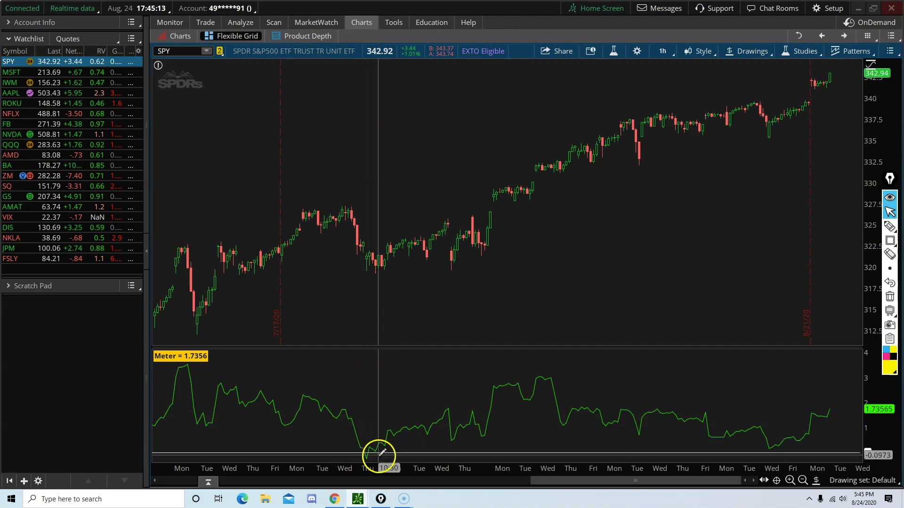
{"action": "mouse_move", "coordinate": [369, 450]}
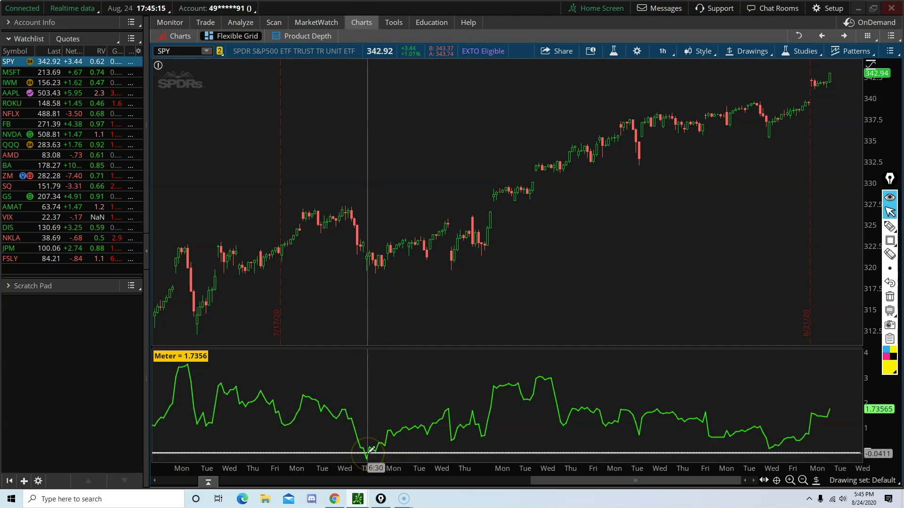
{"action": "left_click", "coordinate": [273, 22]}
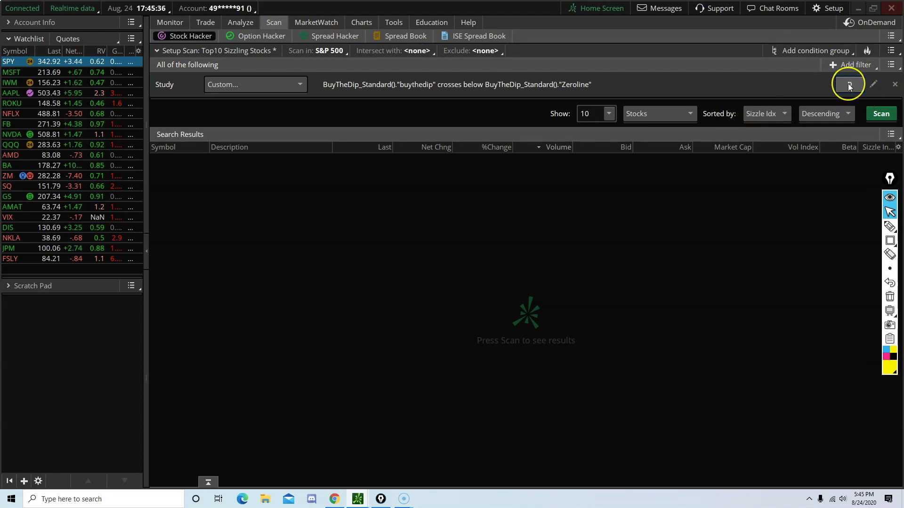
{"action": "left_click", "coordinate": [848, 83]}
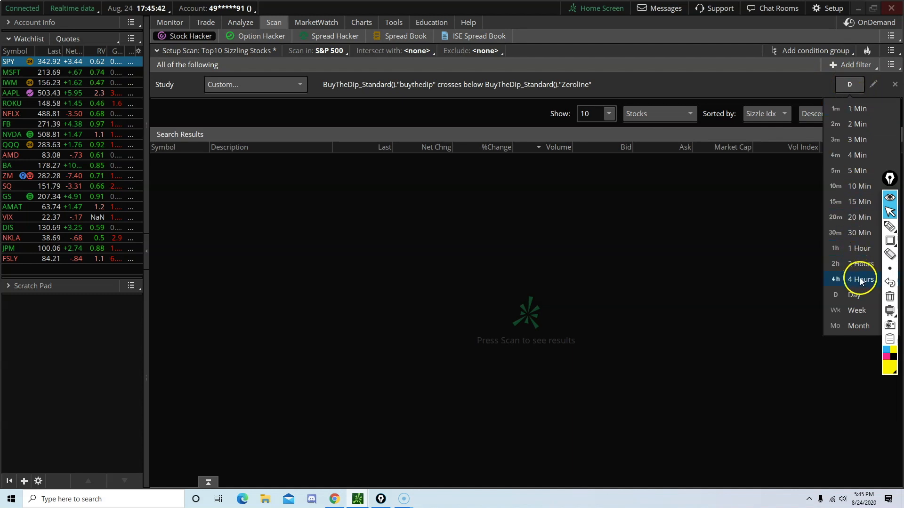
{"action": "mouse_move", "coordinate": [862, 247]}
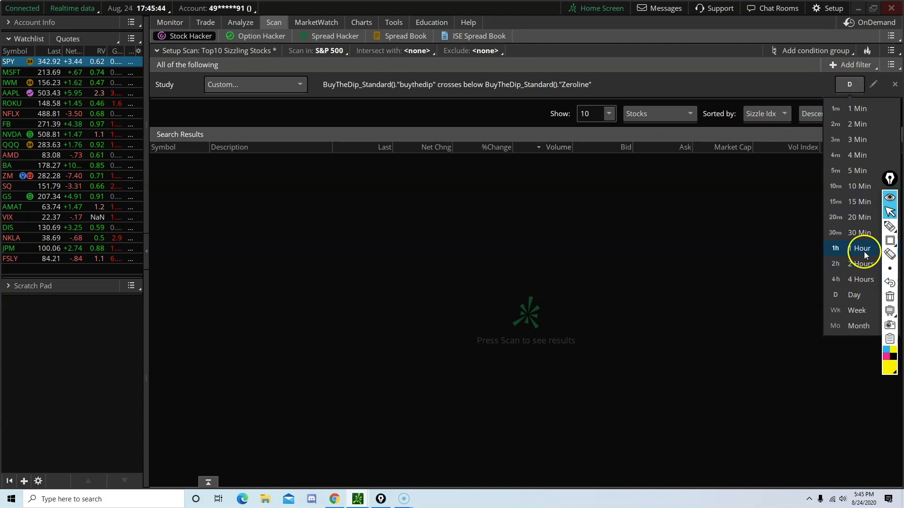
{"action": "mouse_move", "coordinate": [859, 155]}
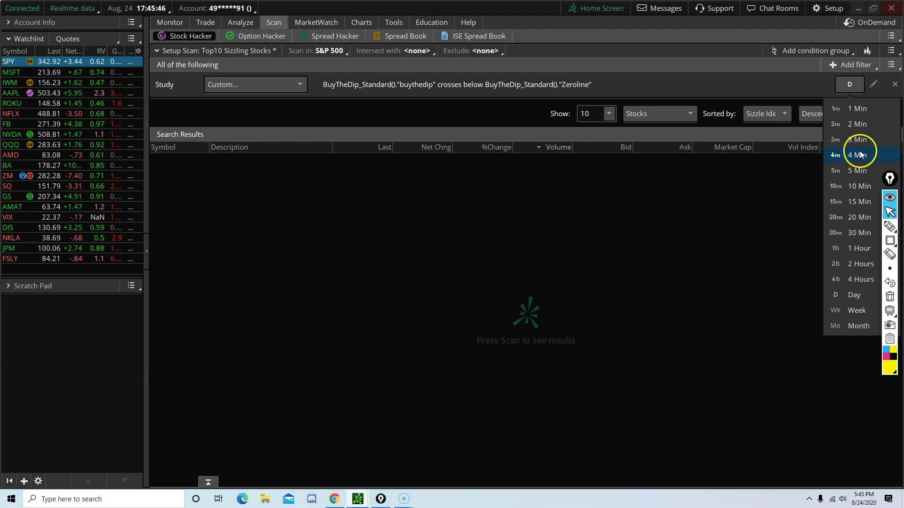
{"action": "mouse_move", "coordinate": [858, 279]}
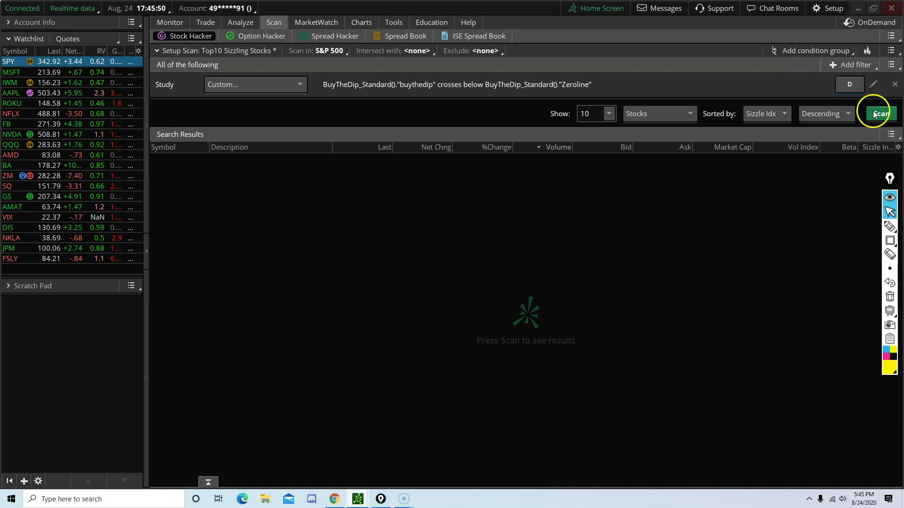
{"action": "left_click", "coordinate": [879, 114]}
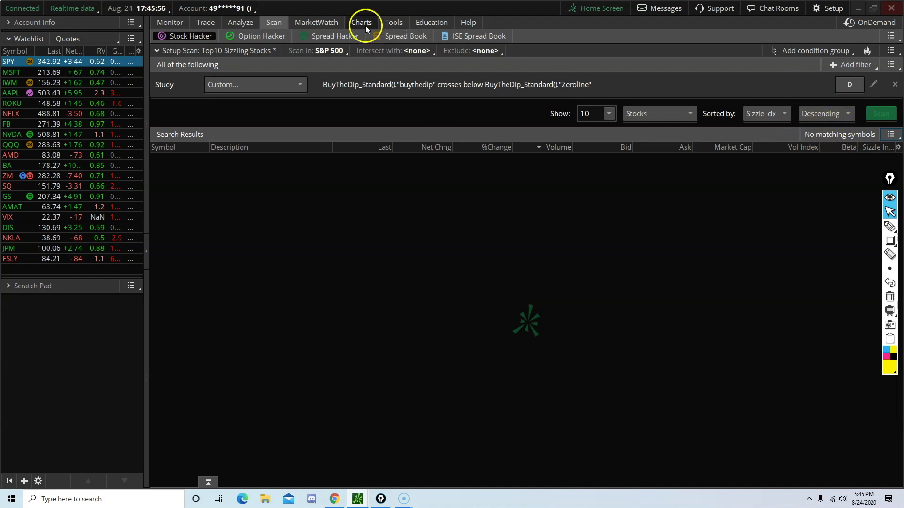
{"action": "left_click", "coordinate": [361, 22]}
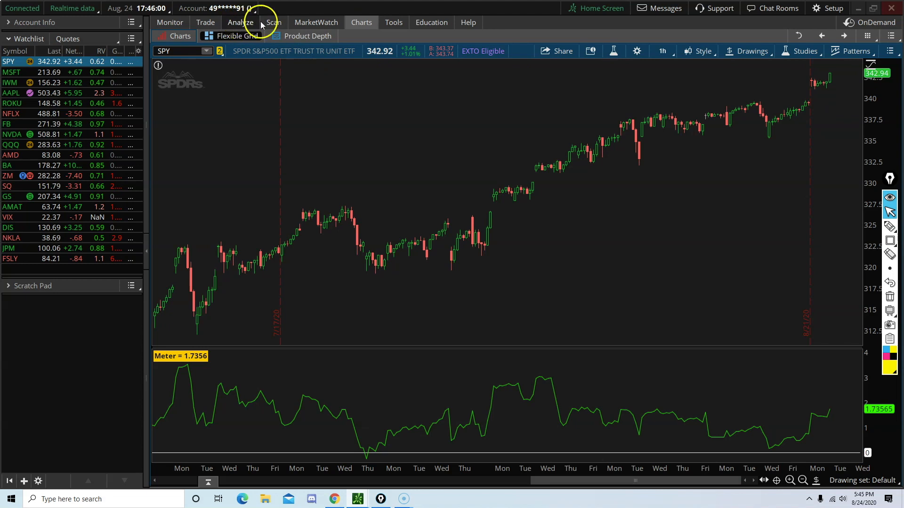
Step: Save the Buy the Dip crossing scan as a query named BTD_Daily
{"action": "left_click", "coordinate": [273, 21]}
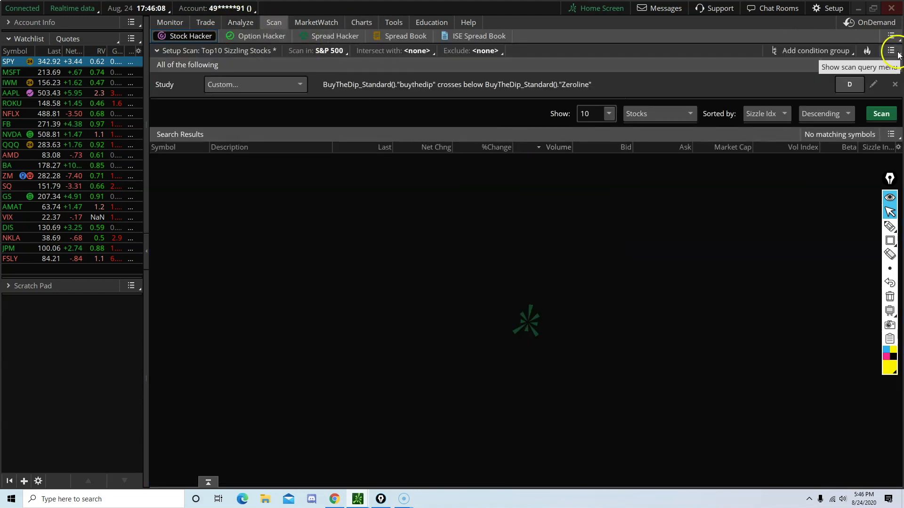
{"action": "left_click", "coordinate": [892, 51]}
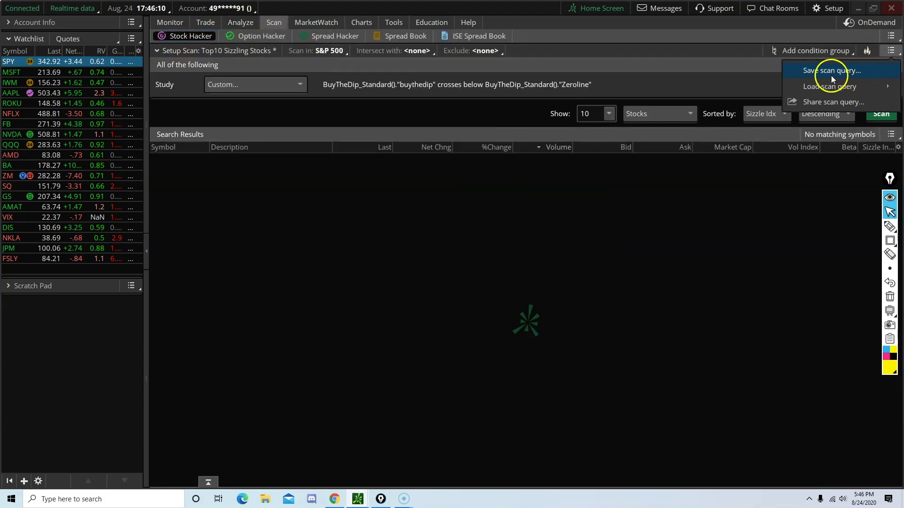
{"action": "left_click", "coordinate": [831, 71]}
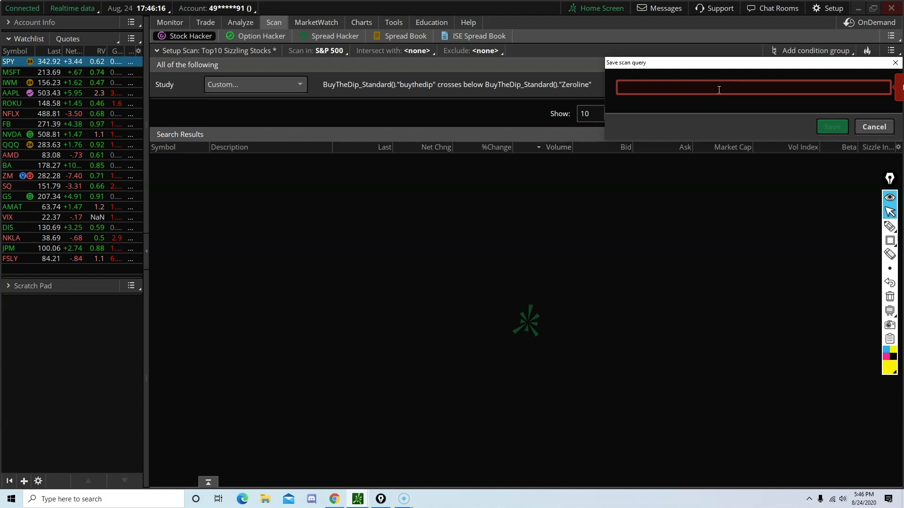
{"action": "type", "text": "BTD_"}
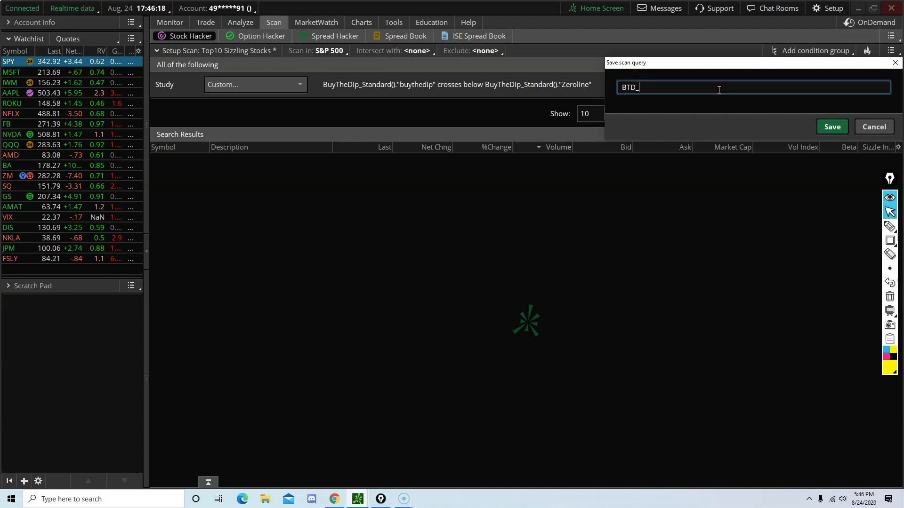
{"action": "type", "text": "Daily"}
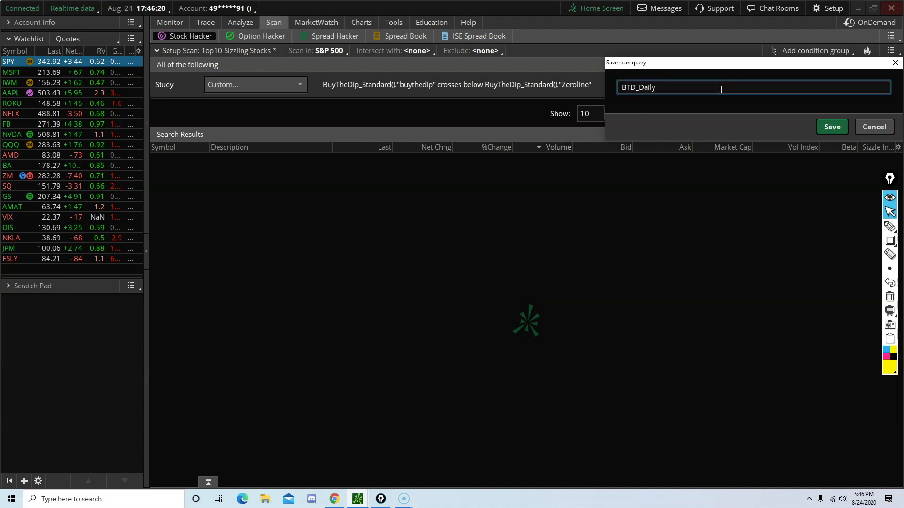
{"action": "left_click", "coordinate": [831, 127]}
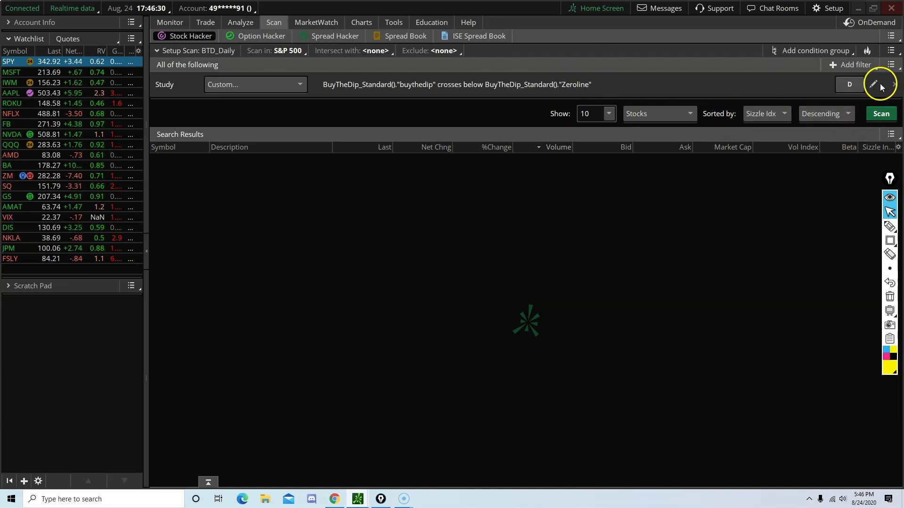
Step: Edit the crossing condition to allow the cross within 7 bars
{"action": "left_click", "coordinate": [876, 84]}
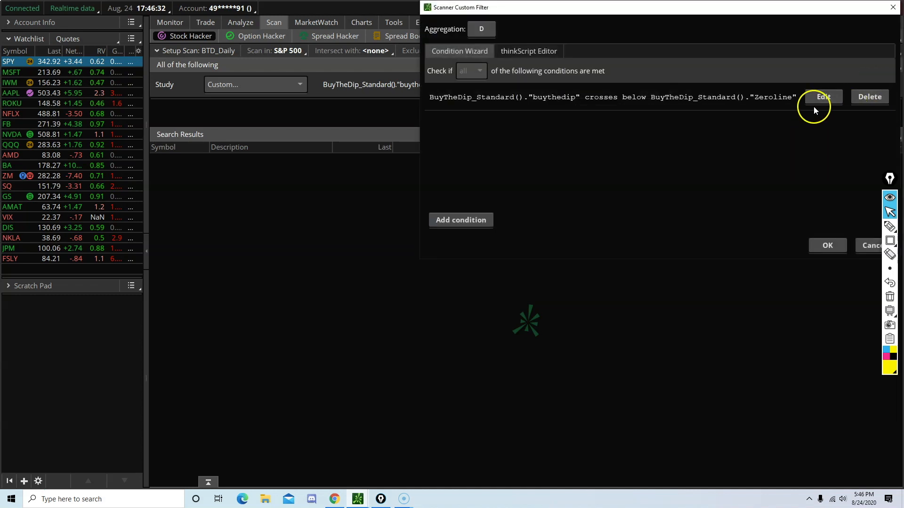
{"action": "left_click", "coordinate": [822, 96]}
{"action": "type", "text": "7"}
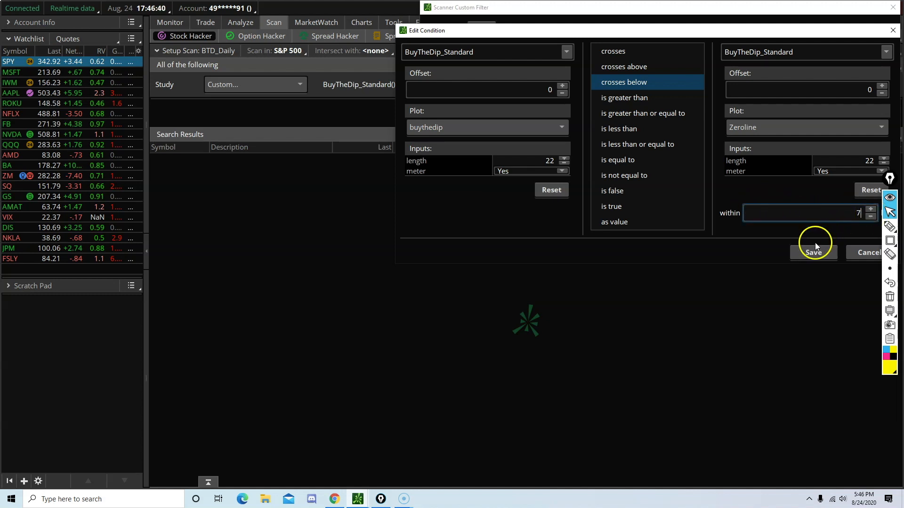
{"action": "left_click", "coordinate": [813, 252]}
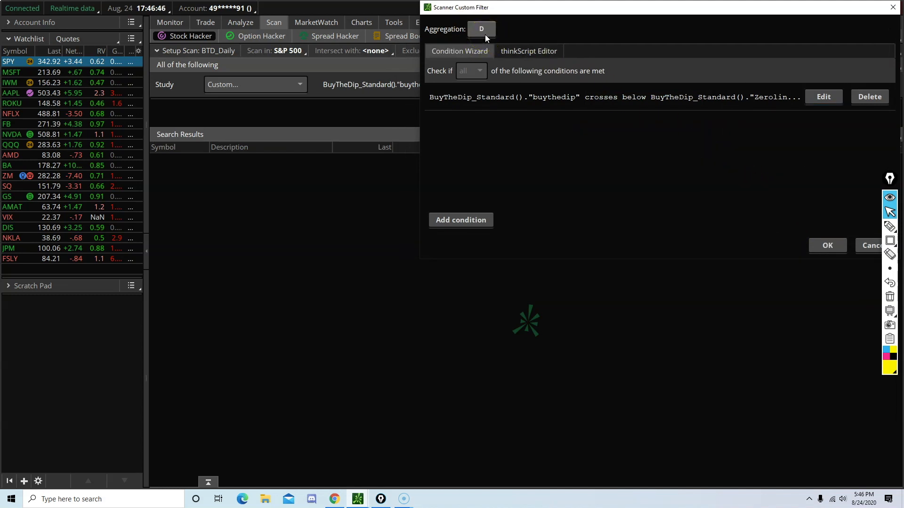
Step: Set the scan filter to 1 Hour aggregation, apply it, and check the chart
{"action": "left_click", "coordinate": [481, 29]}
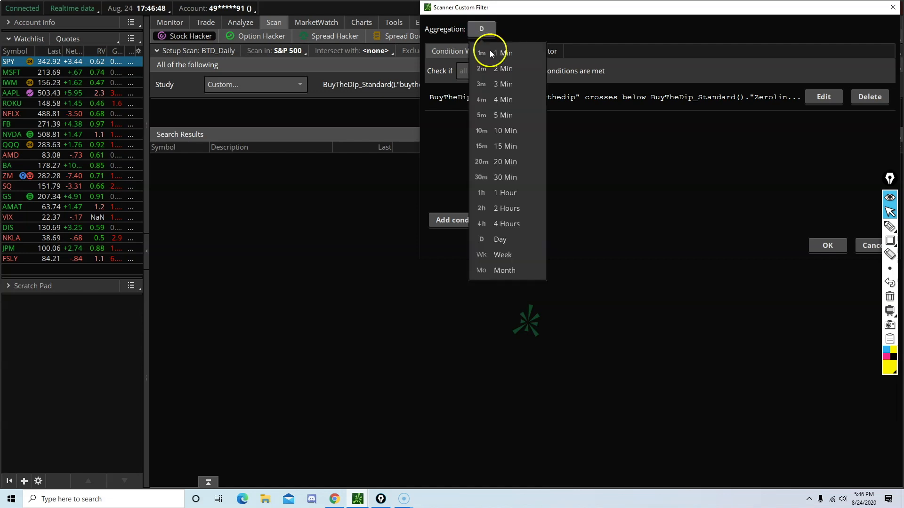
{"action": "left_click", "coordinate": [505, 192]}
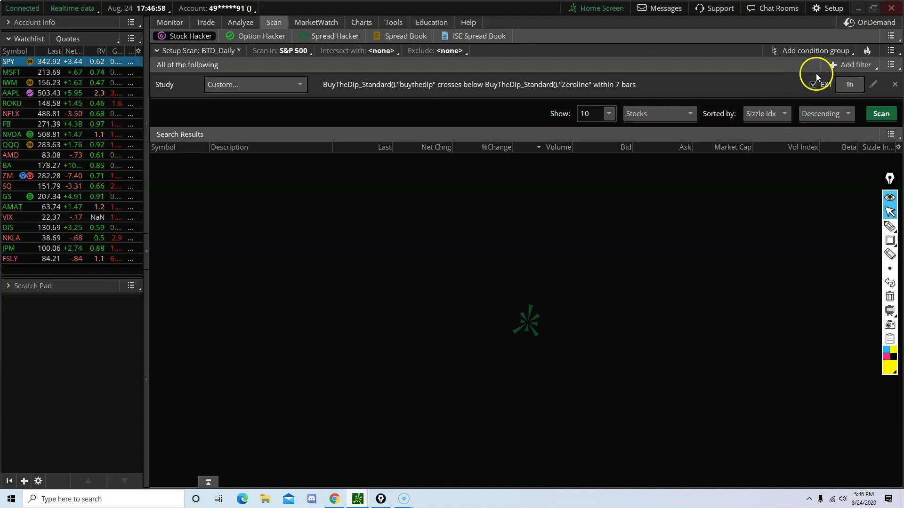
{"action": "left_click", "coordinate": [813, 84]}
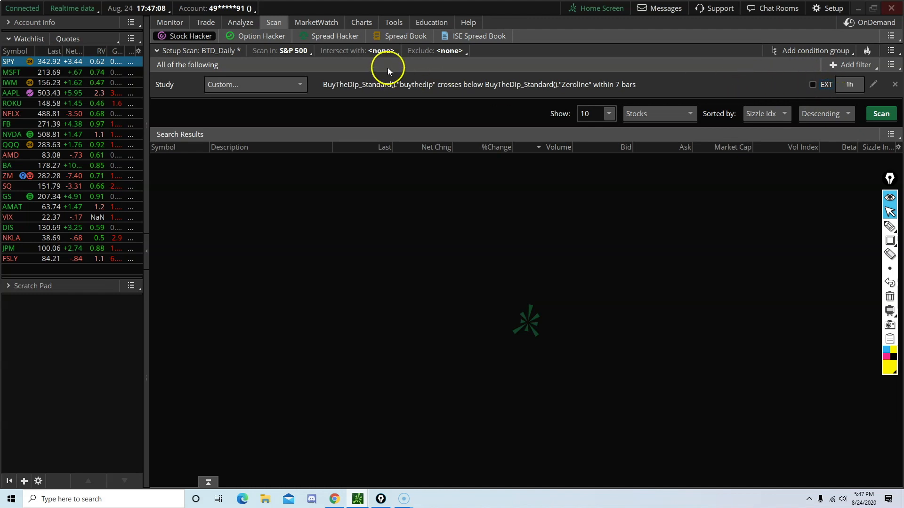
{"action": "left_click", "coordinate": [361, 21]}
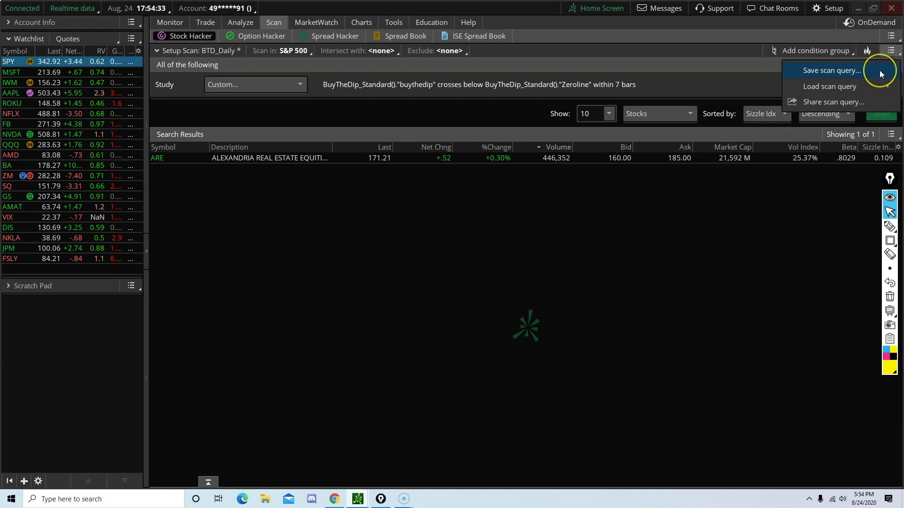
Step: Save the hourly scan as a separate query named BTD_Hourly
{"action": "left_click", "coordinate": [831, 71]}
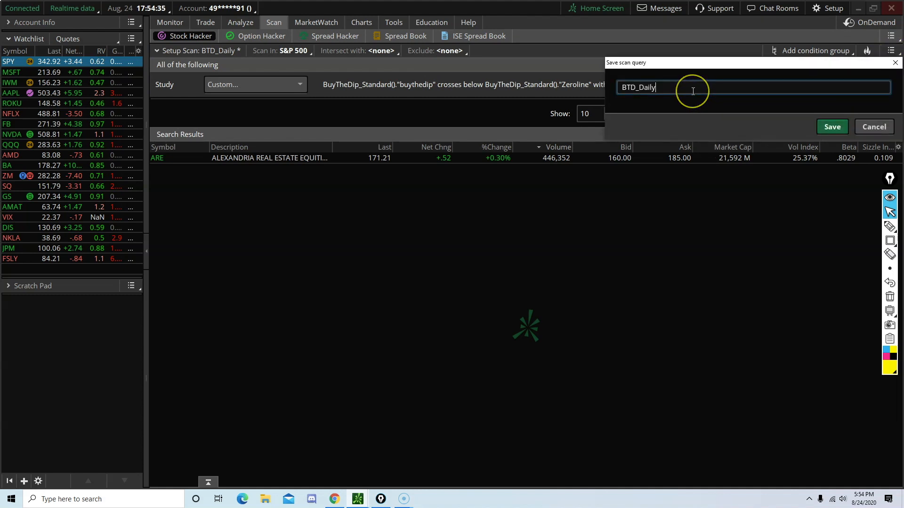
{"action": "key", "text": "Backspace"}
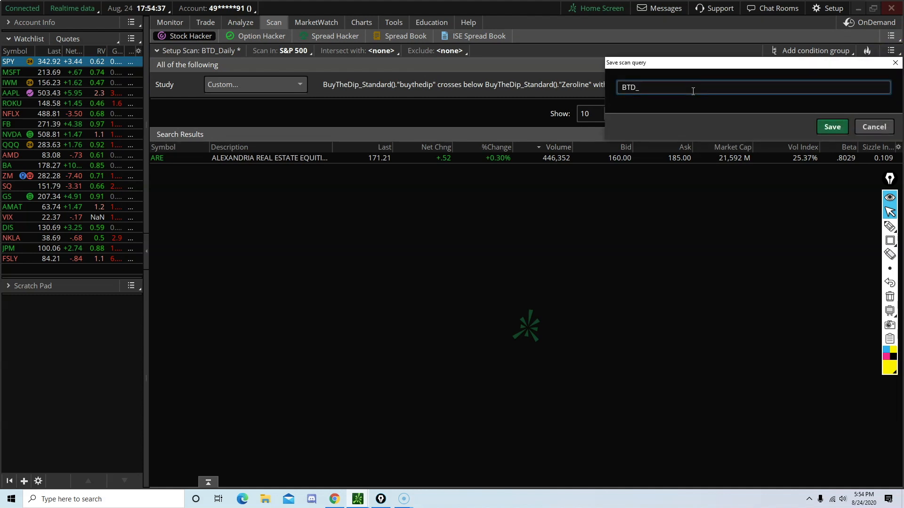
{"action": "type", "text": "Hourly"}
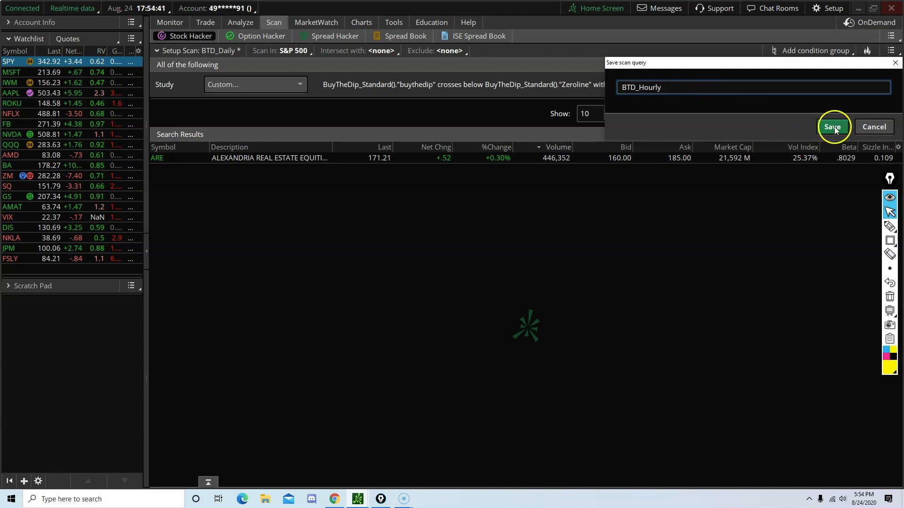
{"action": "left_click", "coordinate": [833, 127]}
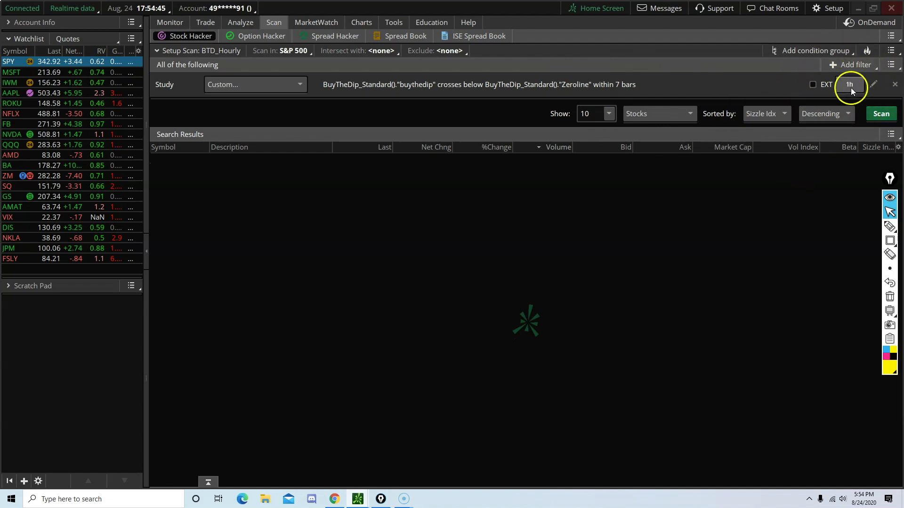
{"action": "mouse_move", "coordinate": [856, 90]}
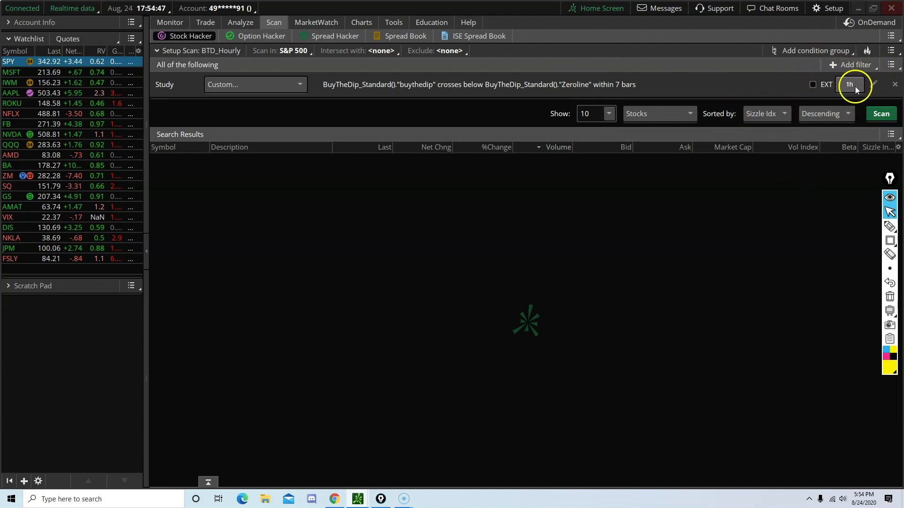
Step: Switch the scan filter to 4-hour bars and set the SPY chart to 4-hour candles for comparison
{"action": "left_click", "coordinate": [849, 83]}
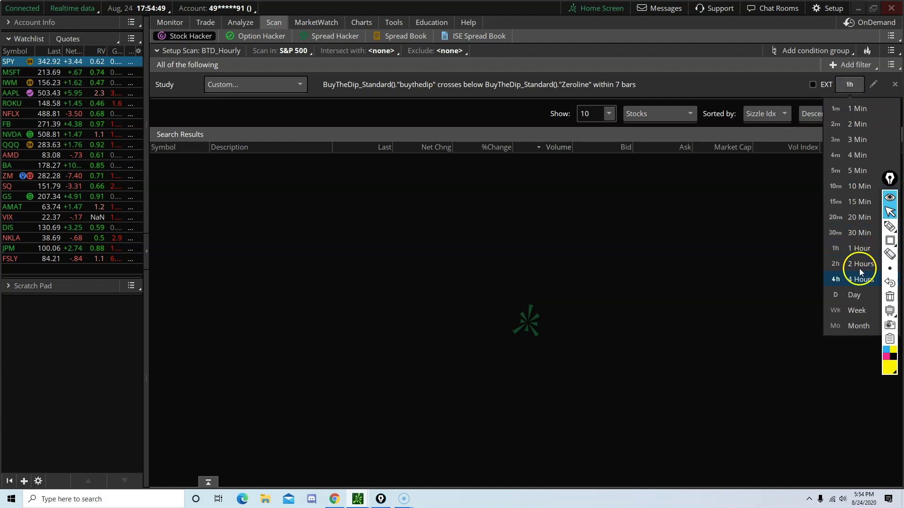
{"action": "left_click", "coordinate": [858, 279]}
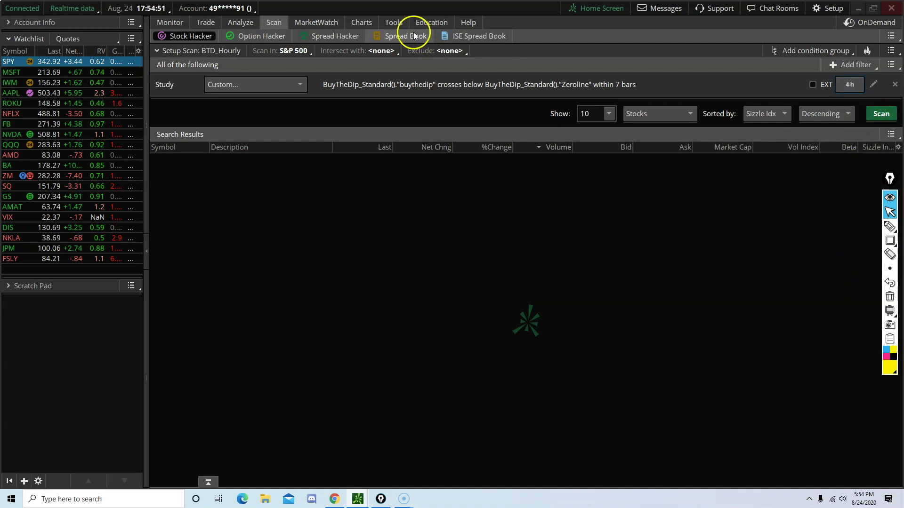
{"action": "left_click", "coordinate": [361, 22]}
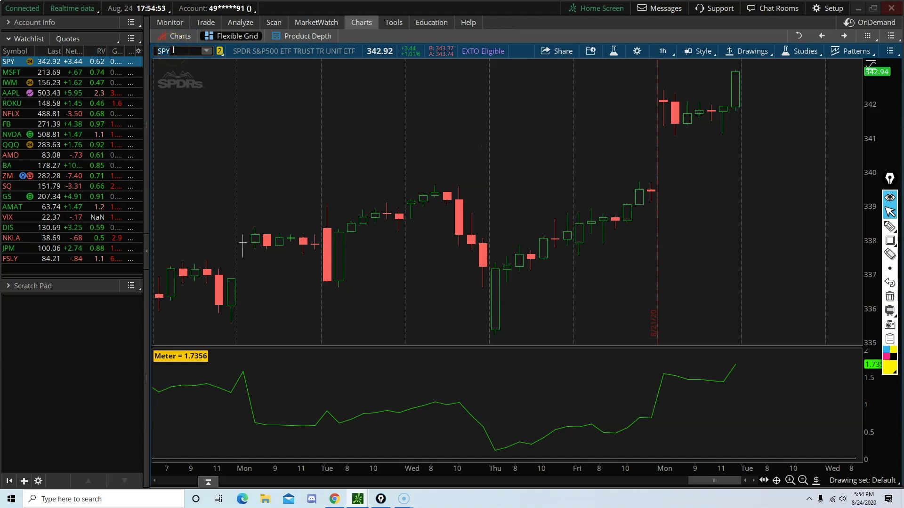
{"action": "mouse_move", "coordinate": [662, 51]}
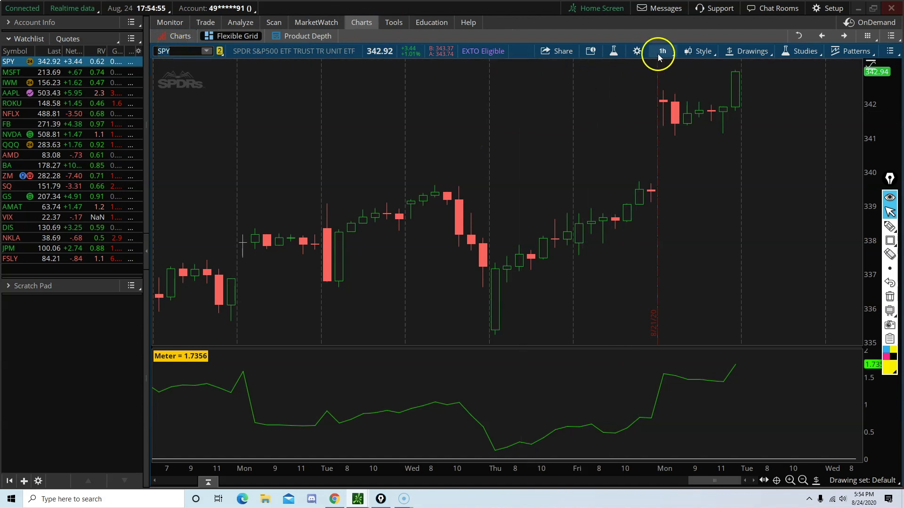
{"action": "left_click", "coordinate": [661, 51]}
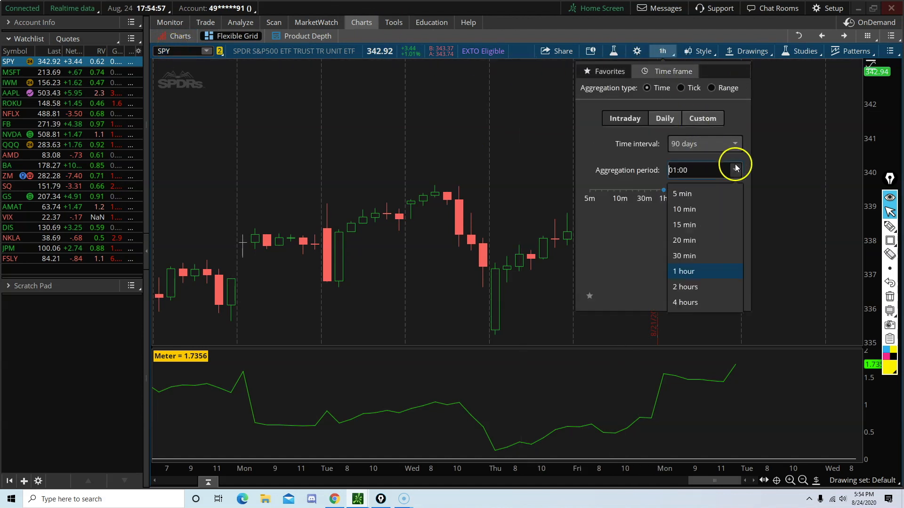
{"action": "left_click", "coordinate": [685, 302]}
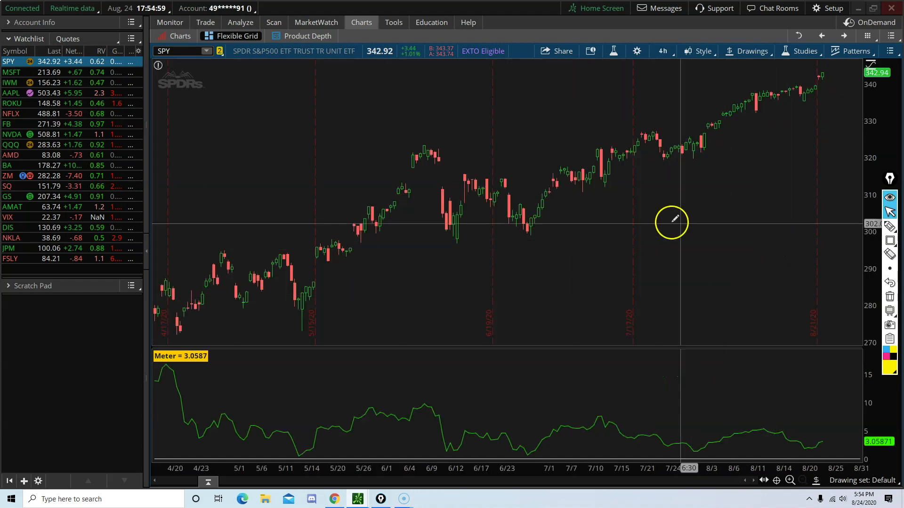
{"action": "left_click", "coordinate": [273, 22]}
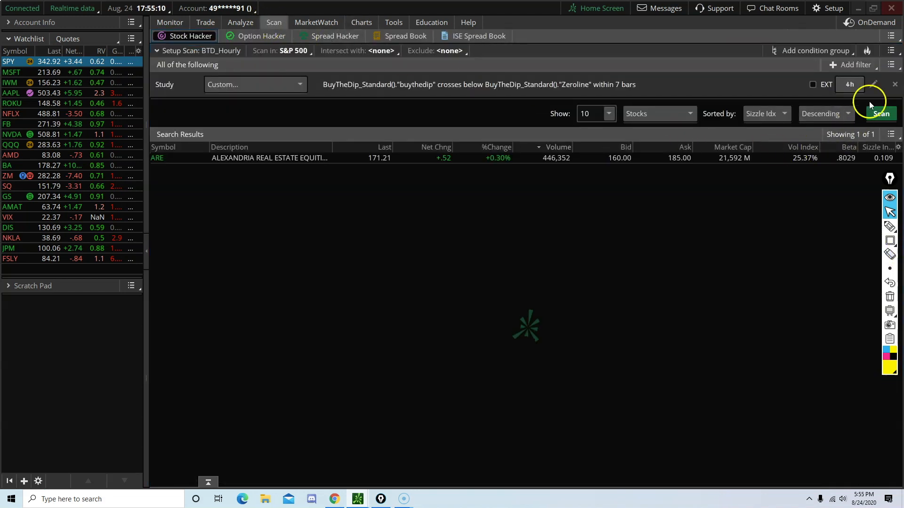
Step: Change the crossing condition to within 2 bars and apply the 4-hour filter to the scan
{"action": "left_click", "coordinate": [877, 83]}
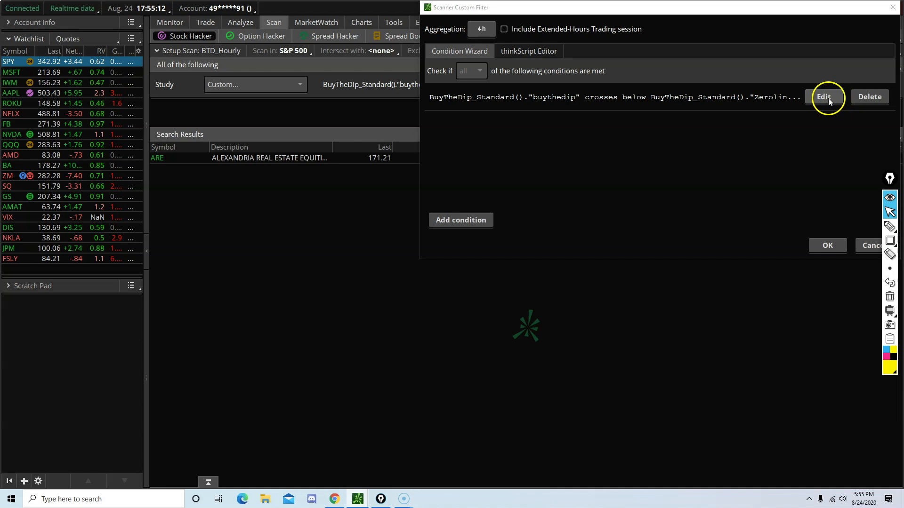
{"action": "left_click", "coordinate": [824, 96]}
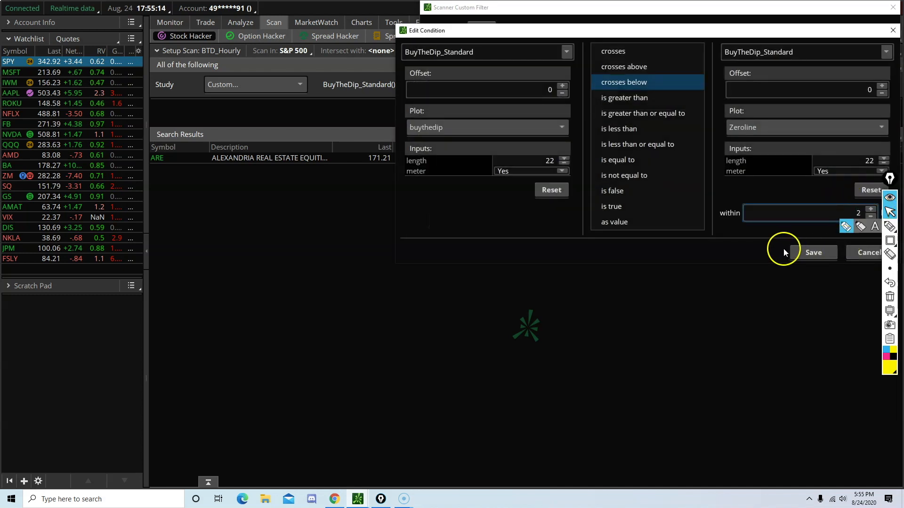
{"action": "left_click", "coordinate": [814, 252]}
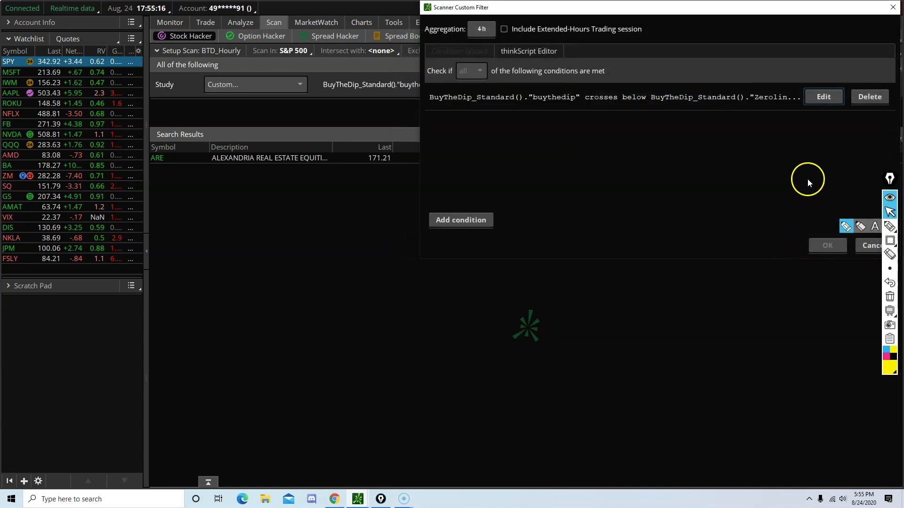
{"action": "left_click", "coordinate": [459, 51]}
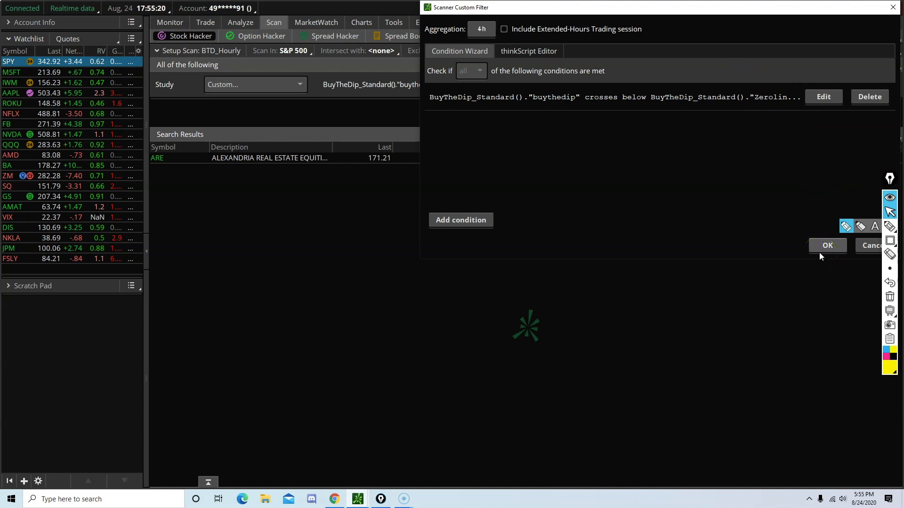
{"action": "left_click", "coordinate": [827, 245]}
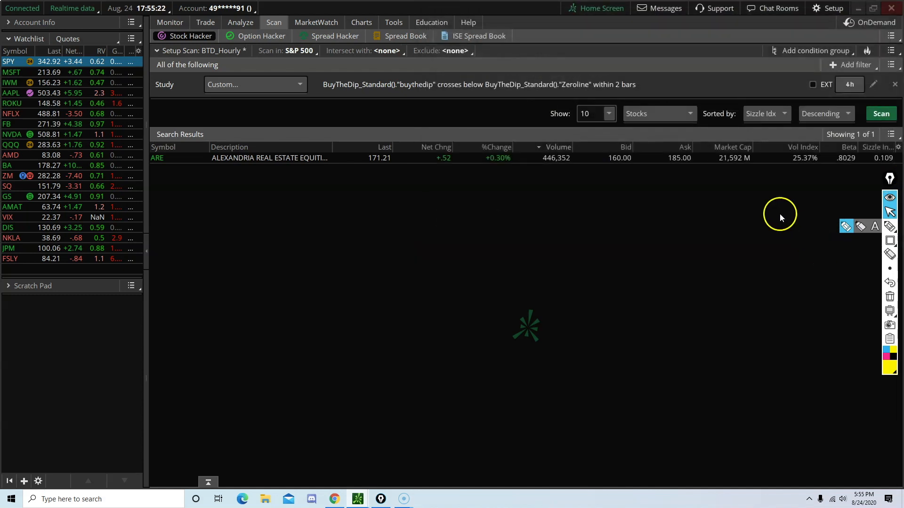
Step: Save the 4-hour Buy the Dip scan as a query named BTD_4HR
{"action": "left_click", "coordinate": [891, 51]}
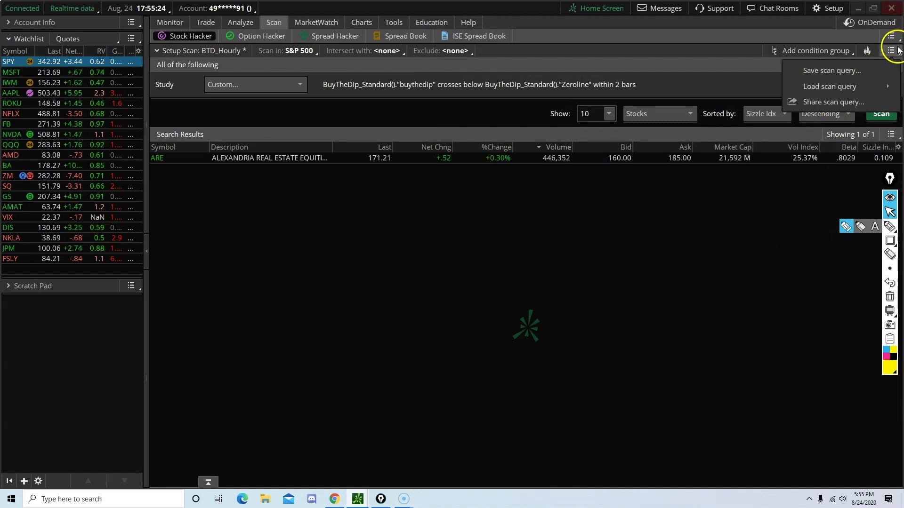
{"action": "left_click", "coordinate": [832, 70]}
{"action": "type", "text": "BTD_4HTR"}
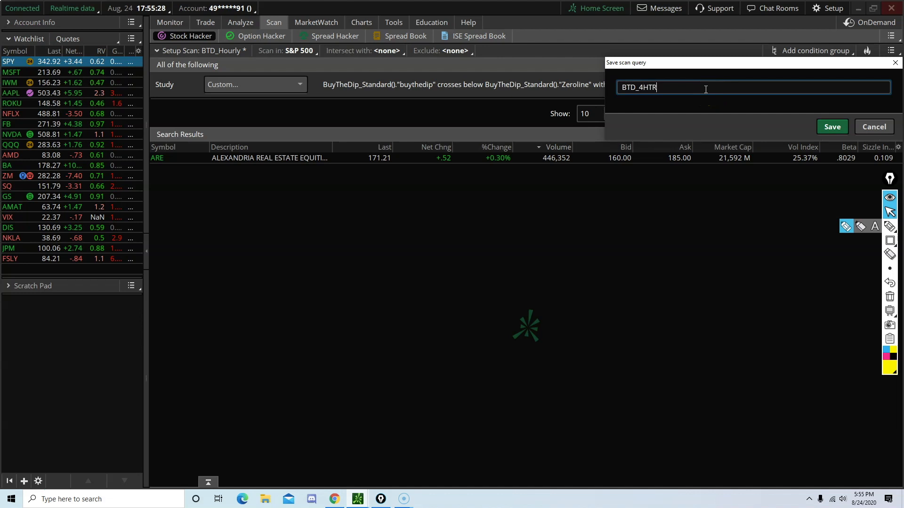
{"action": "key", "text": "BackSpace"}
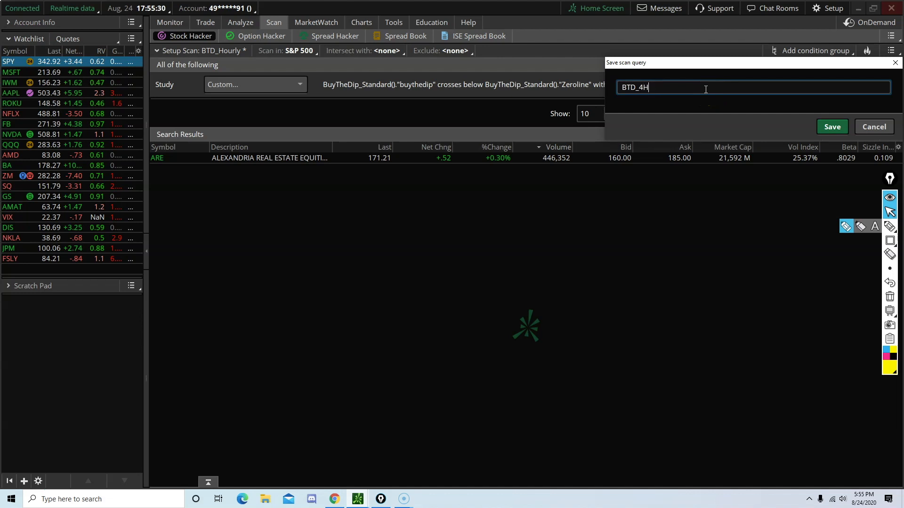
{"action": "left_click", "coordinate": [832, 127]}
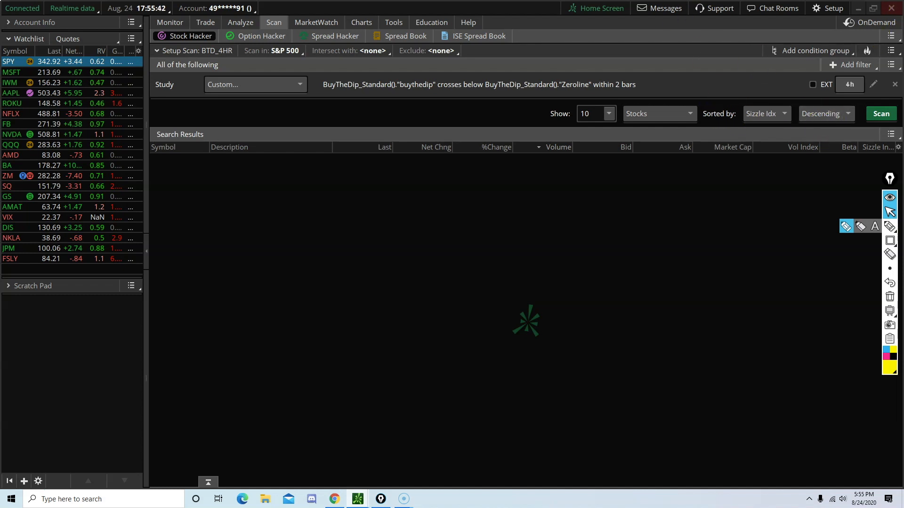
Step: Load the personal BTD_Hourly saved query and run the scan
{"action": "left_click", "coordinate": [892, 50]}
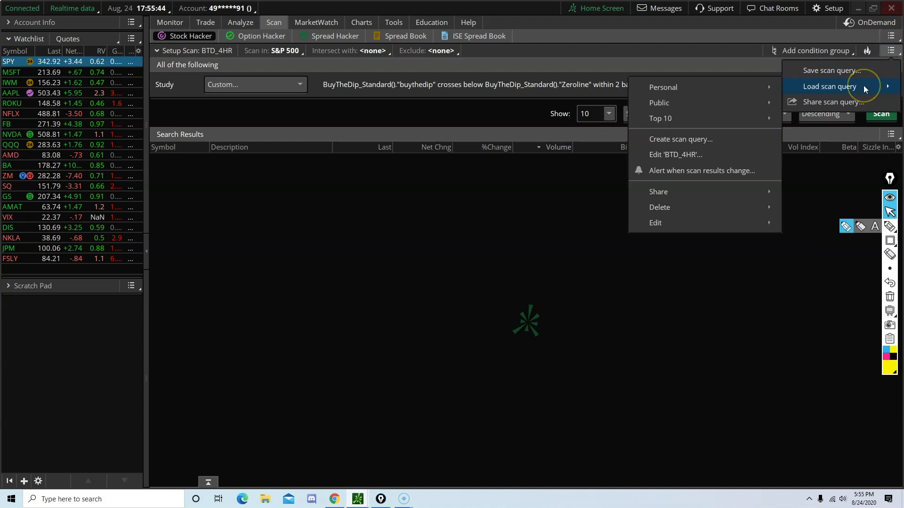
{"action": "left_click", "coordinate": [663, 87]}
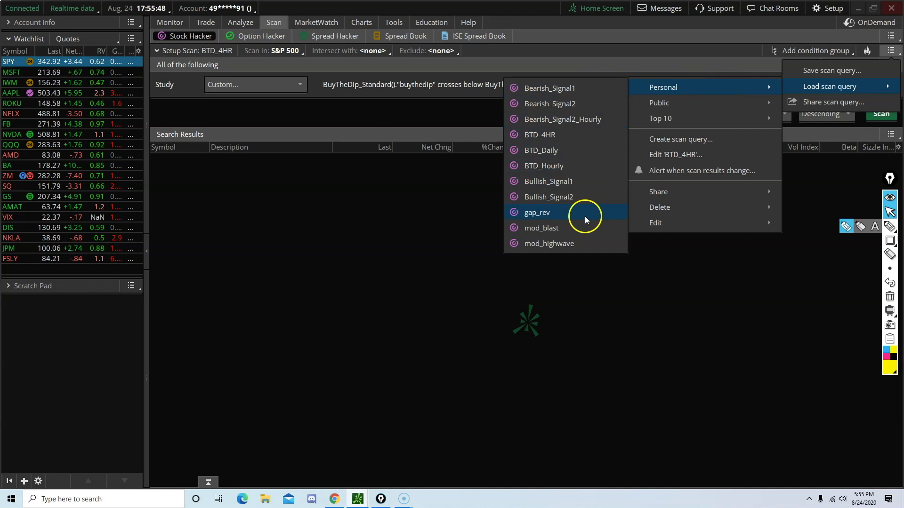
{"action": "mouse_move", "coordinate": [600, 181]}
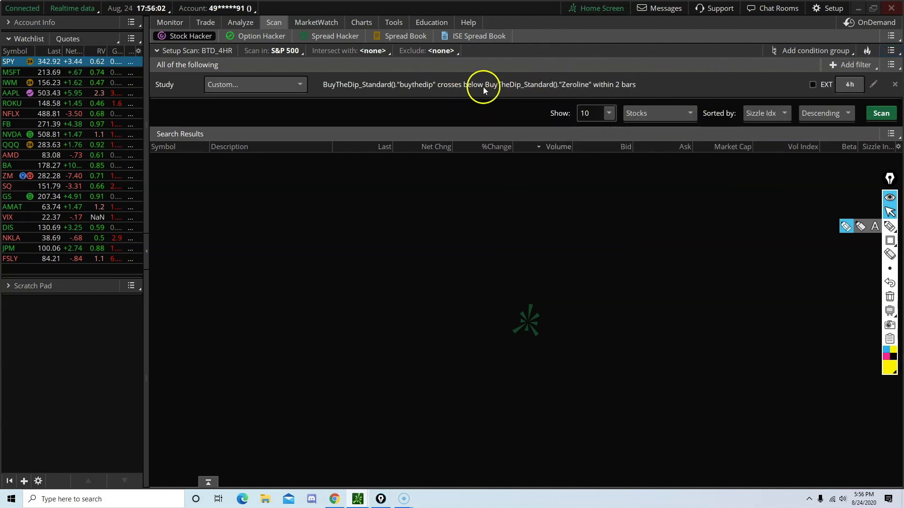
{"action": "left_click", "coordinate": [895, 51]}
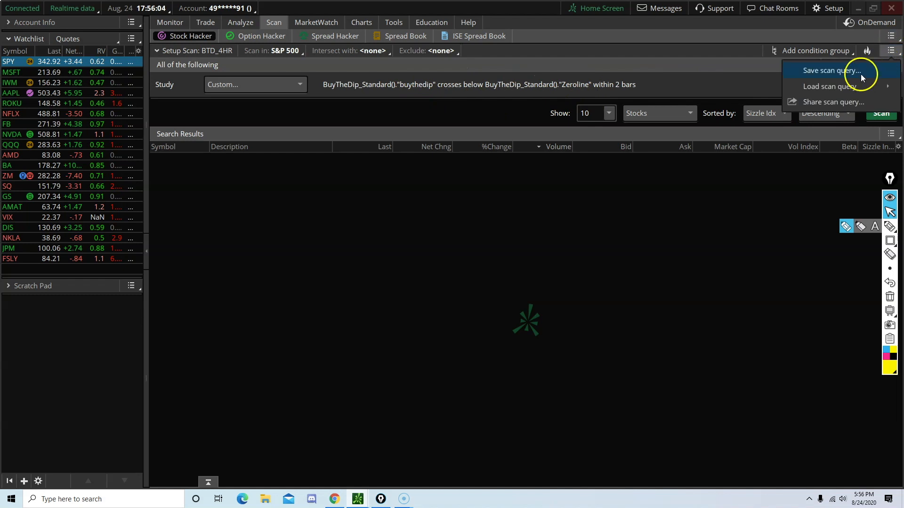
{"action": "left_click", "coordinate": [830, 86]}
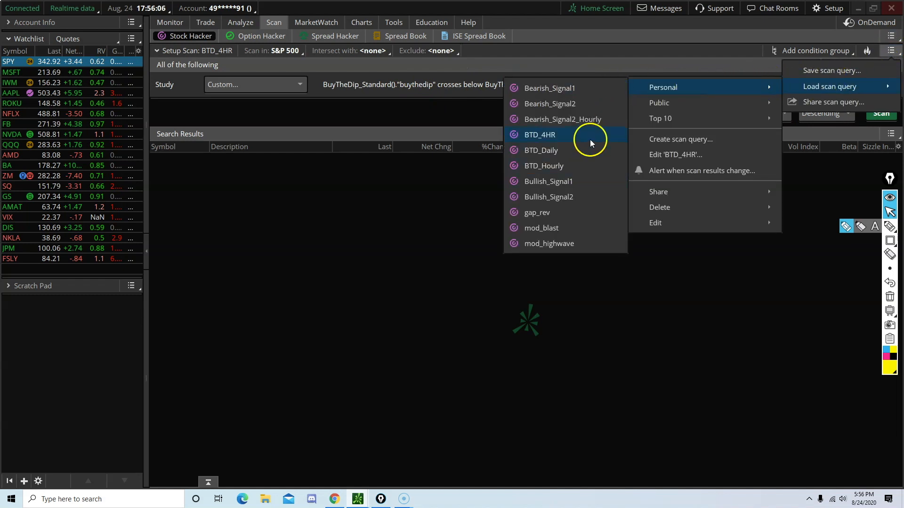
{"action": "mouse_move", "coordinate": [526, 153]}
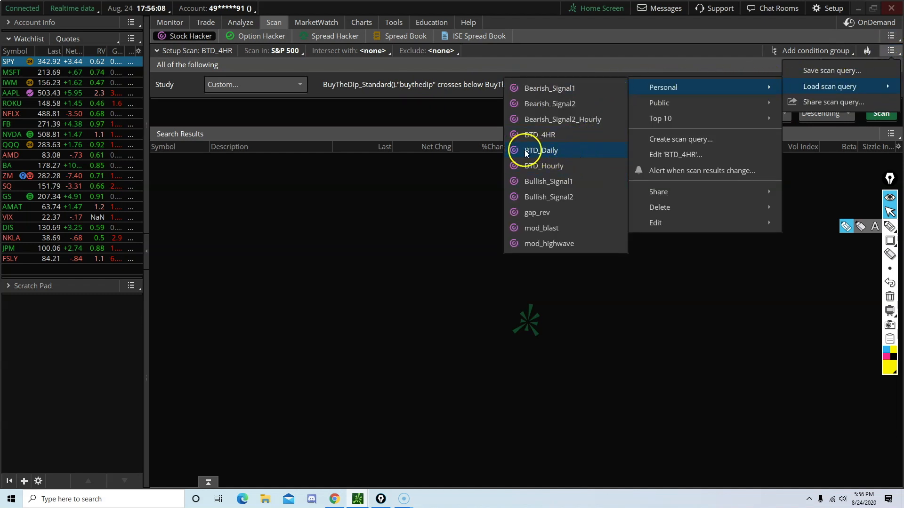
{"action": "left_click", "coordinate": [543, 151]}
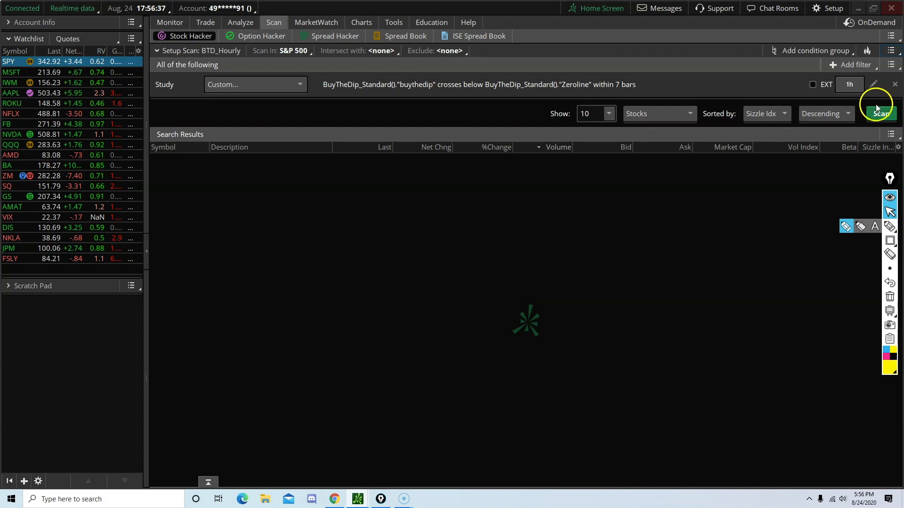
{"action": "left_click", "coordinate": [881, 114]}
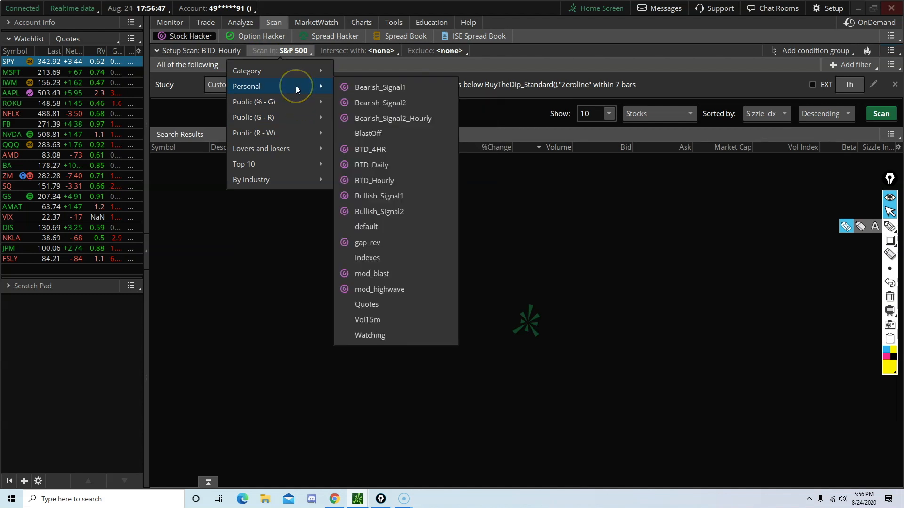
{"action": "mouse_move", "coordinate": [380, 87]}
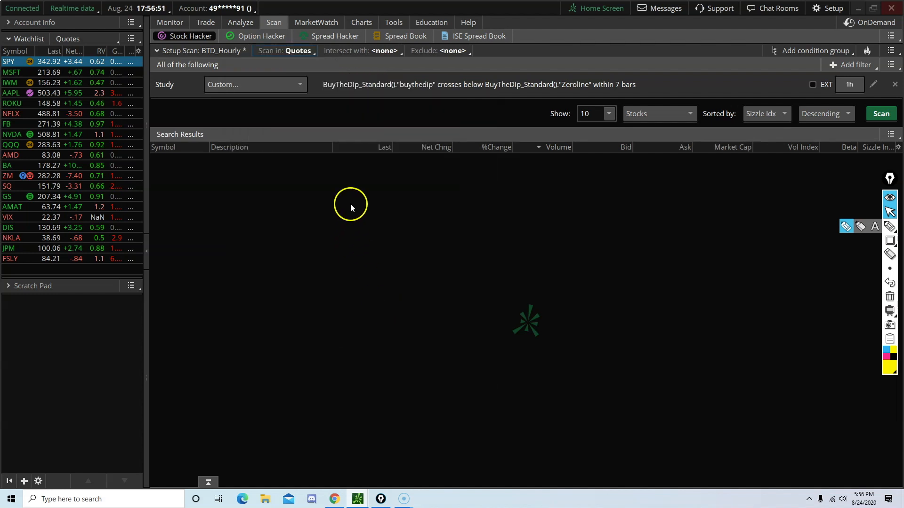
Step: Run the scan on the Quotes watchlist and review the 'Scan in' symbol choices
{"action": "left_click", "coordinate": [880, 113]}
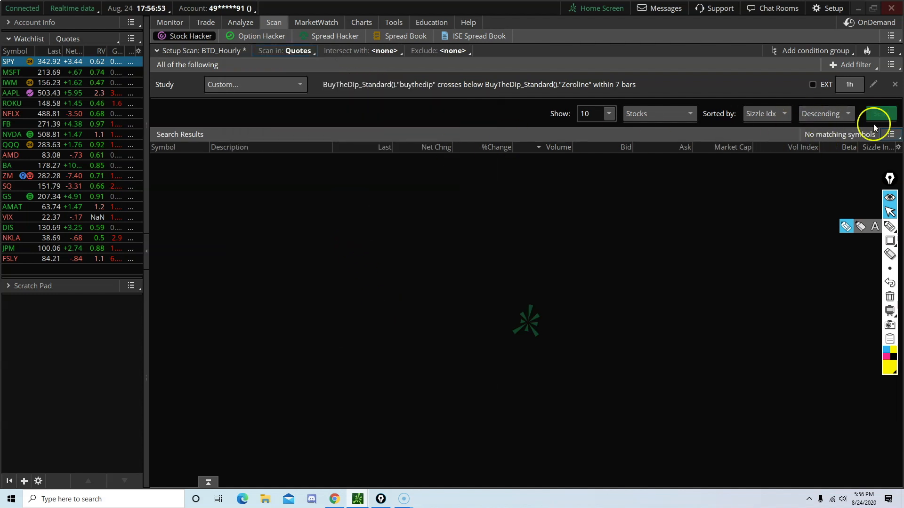
{"action": "left_click", "coordinate": [299, 51]}
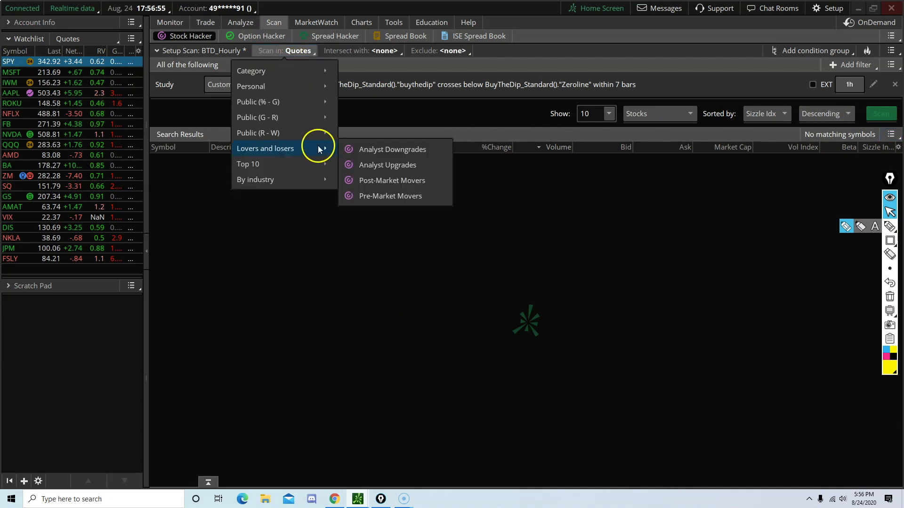
{"action": "mouse_move", "coordinate": [258, 133]}
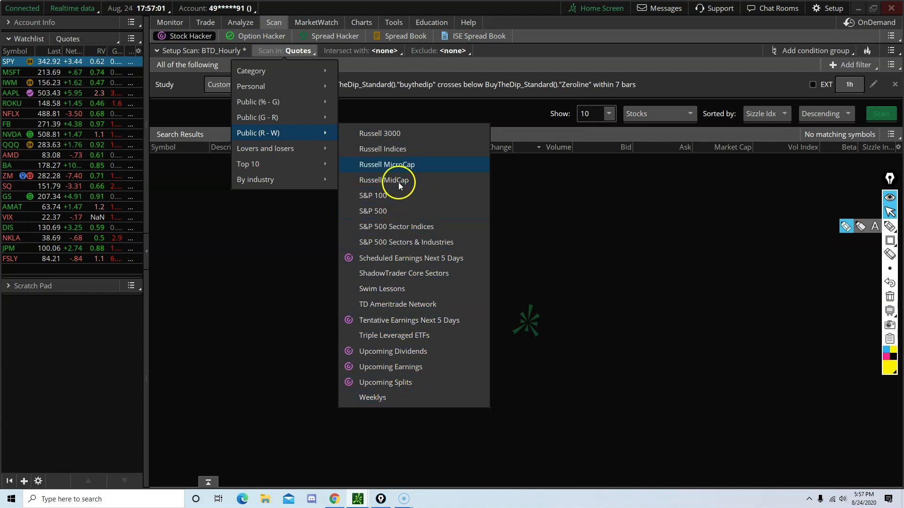
{"action": "mouse_move", "coordinate": [417, 133]}
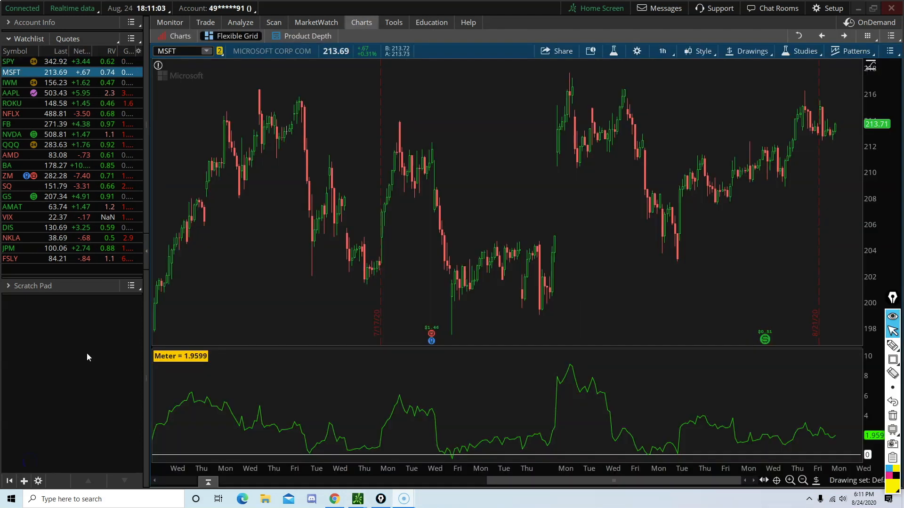
{"action": "mouse_move", "coordinate": [93, 351]}
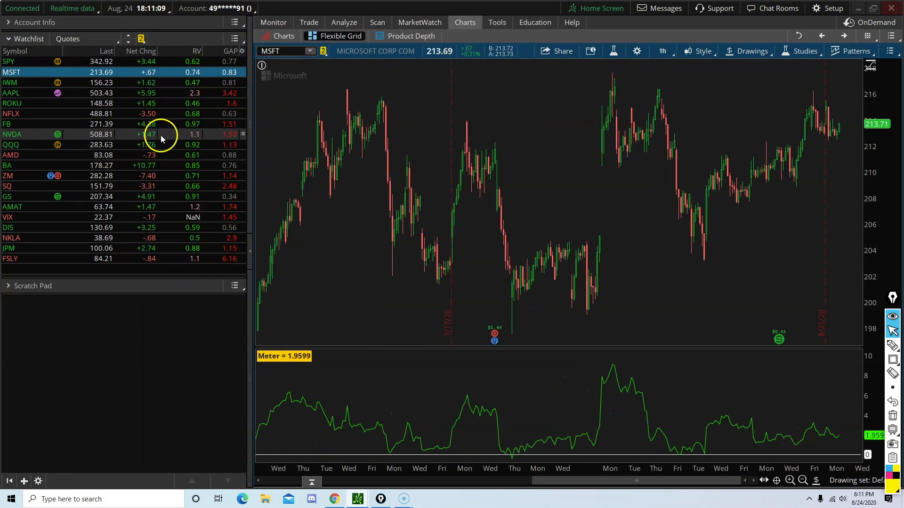
{"action": "mouse_move", "coordinate": [226, 171]}
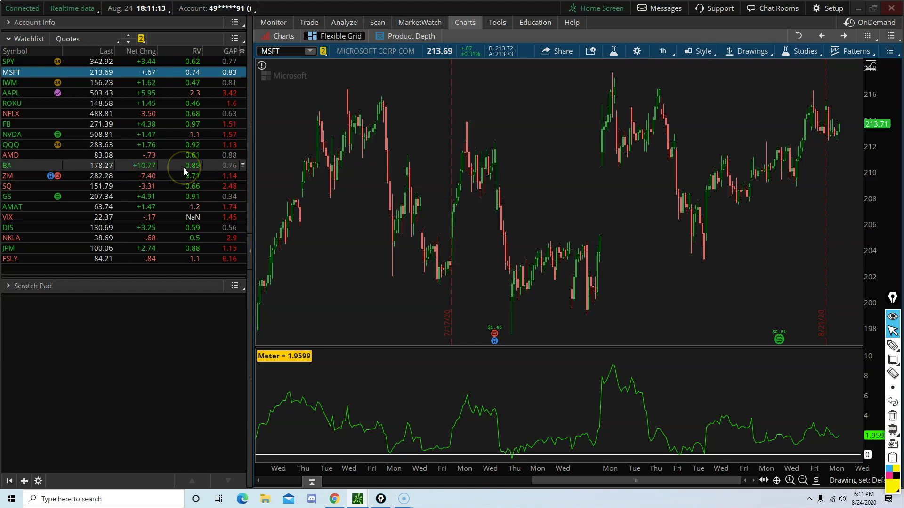
{"action": "mouse_move", "coordinate": [179, 176]}
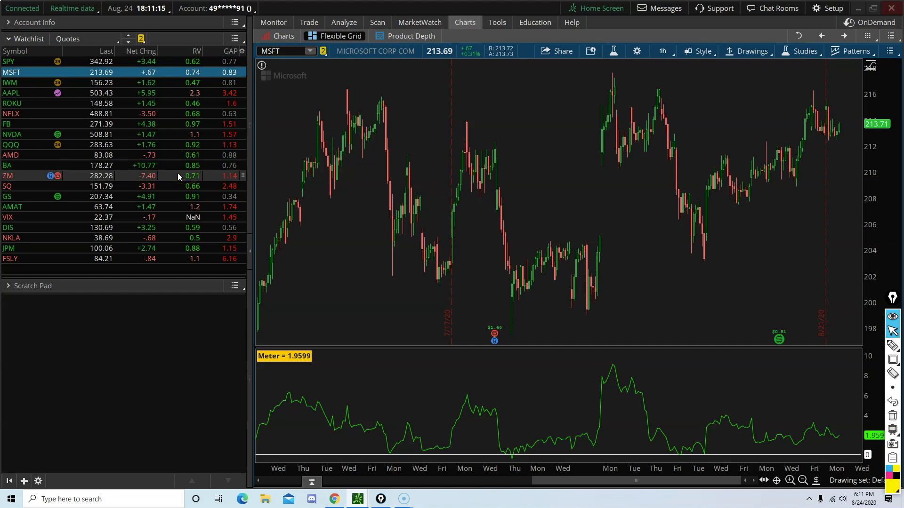
{"action": "mouse_move", "coordinate": [141, 155]}
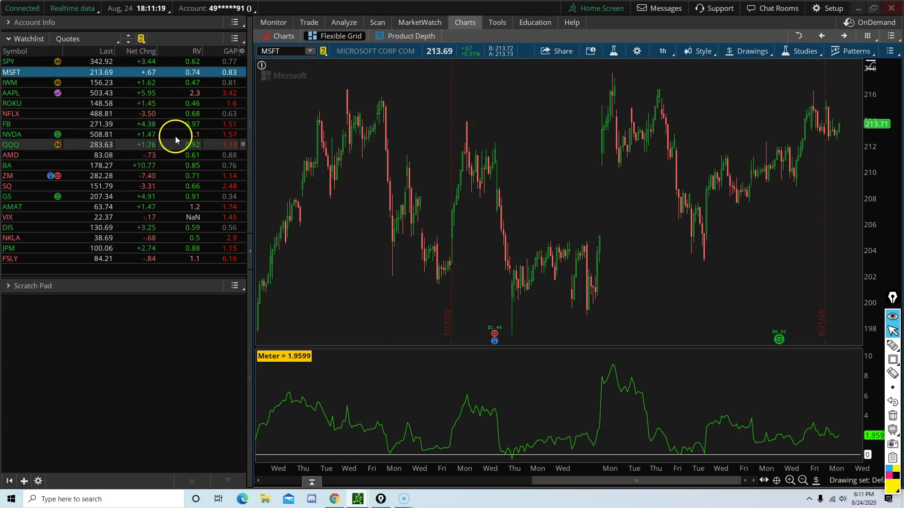
{"action": "mouse_move", "coordinate": [203, 127]}
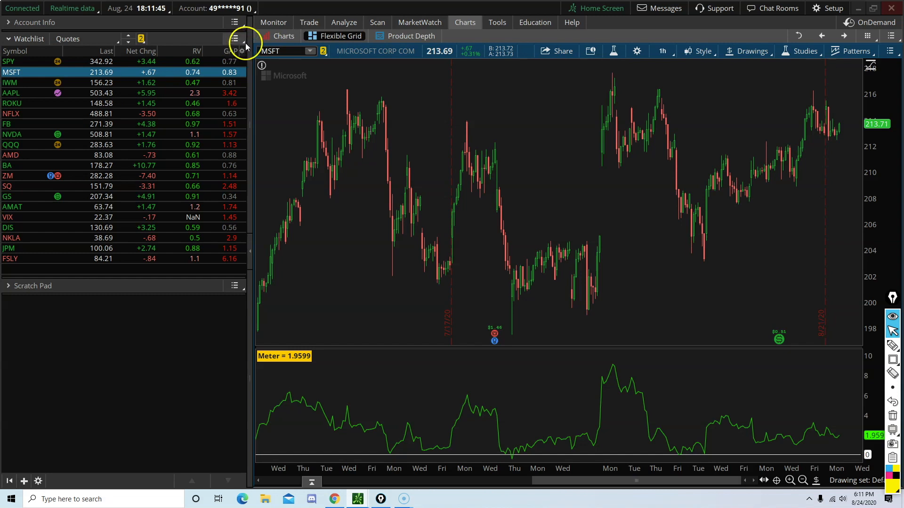
Step: Bring up the Quotes watchlist's options beside the MSFT hourly chart
{"action": "left_click", "coordinate": [235, 39]}
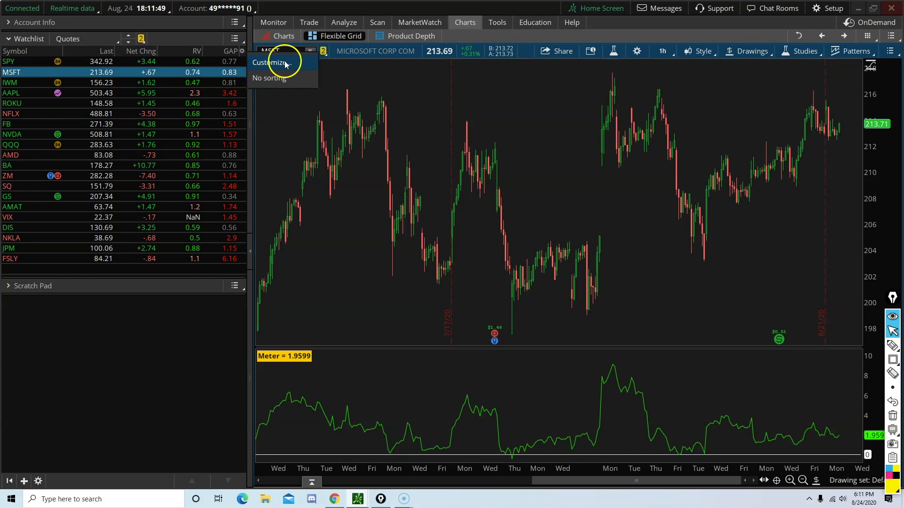
Step: Filter available columns by 'custom' and bring up Custom13's quote formula
{"action": "left_click", "coordinate": [272, 62]}
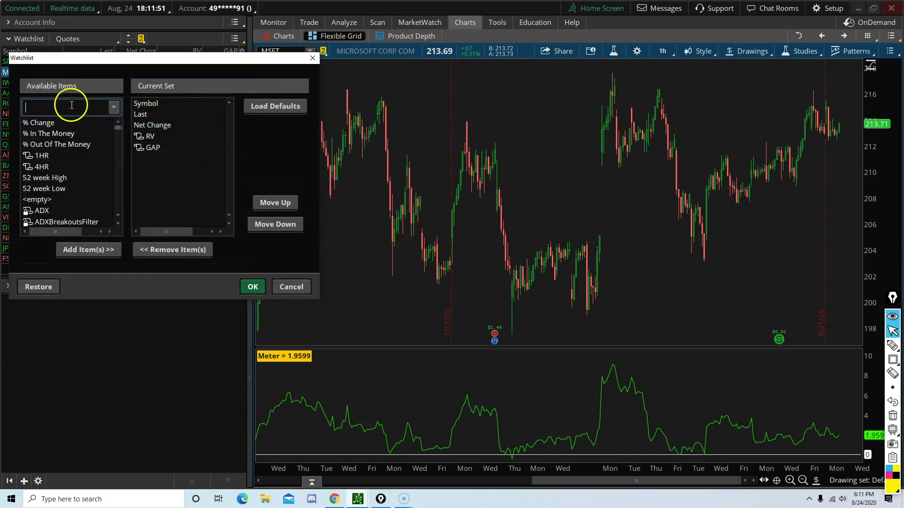
{"action": "type", "text": "d"}
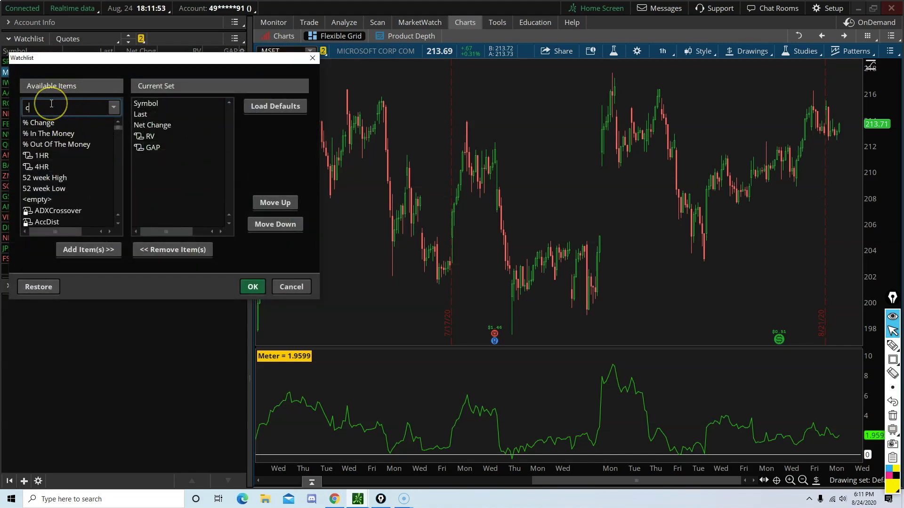
{"action": "type", "text": "ustom"}
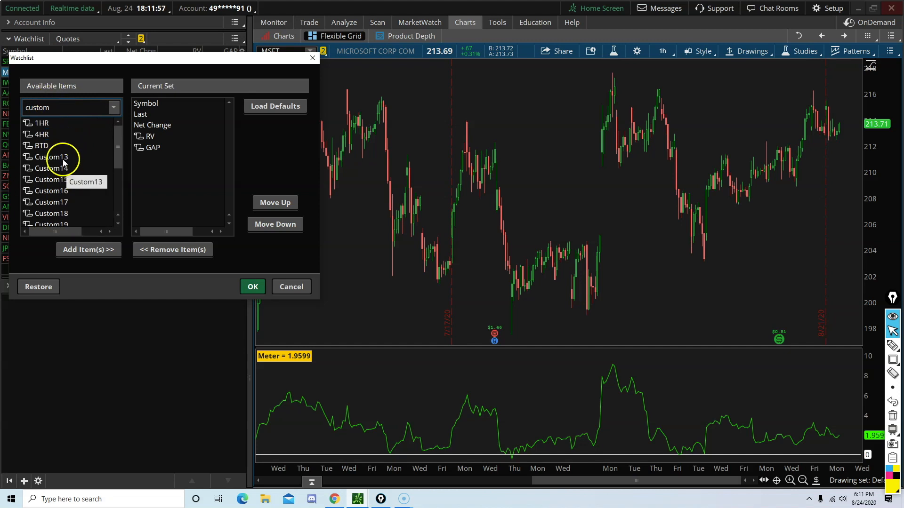
{"action": "double_click", "coordinate": [49, 157]}
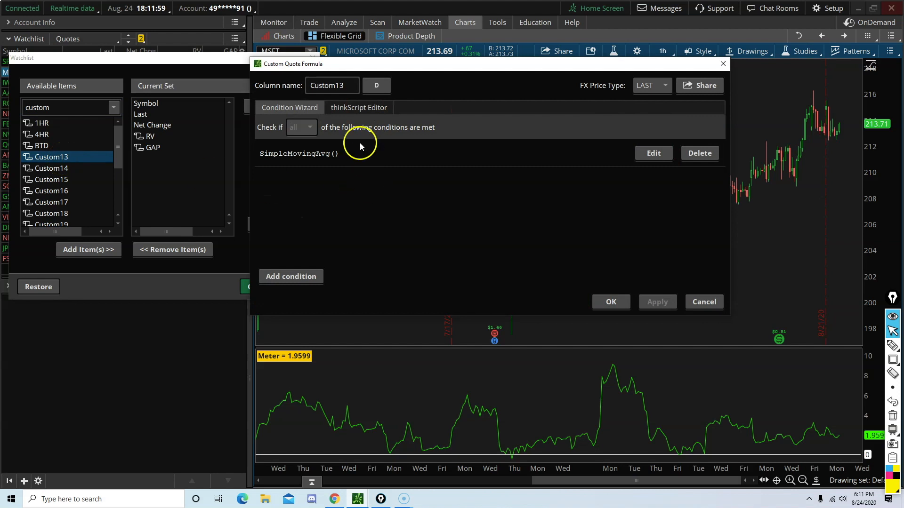
{"action": "mouse_move", "coordinate": [386, 119]}
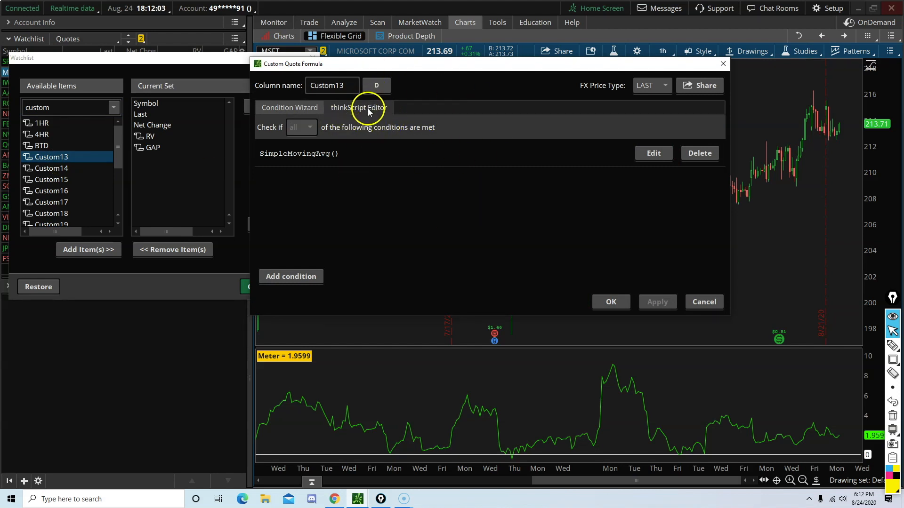
Step: In the thinkScript Editor, name the column Hourly with 1h aggregation and no extended hours
{"action": "left_click", "coordinate": [358, 107]}
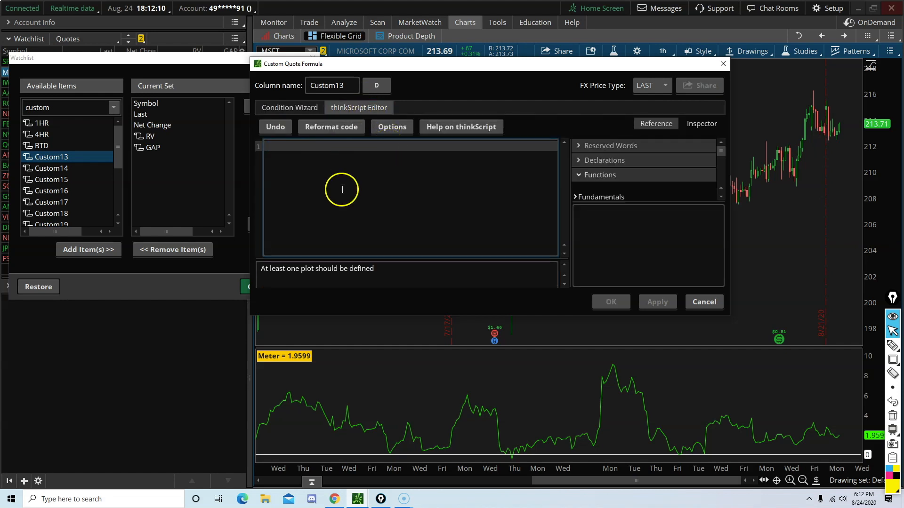
{"action": "mouse_move", "coordinate": [317, 177]}
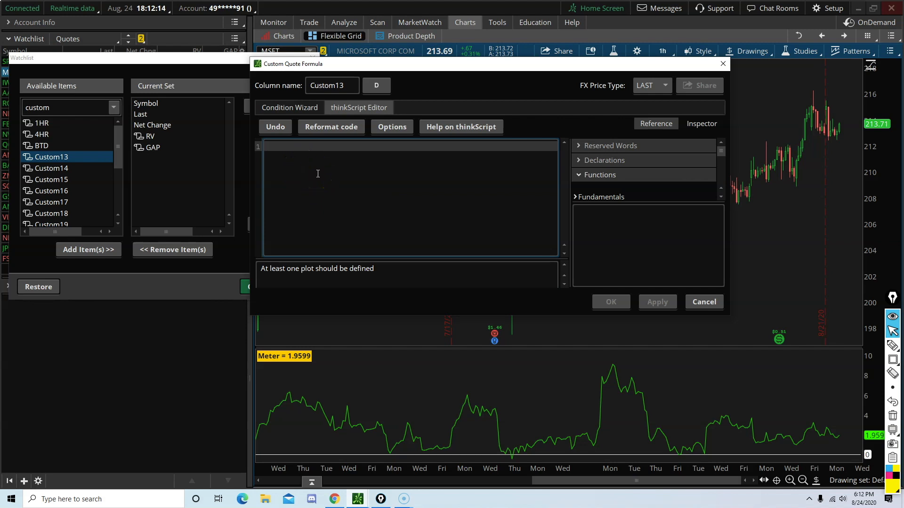
{"action": "mouse_move", "coordinate": [330, 127]}
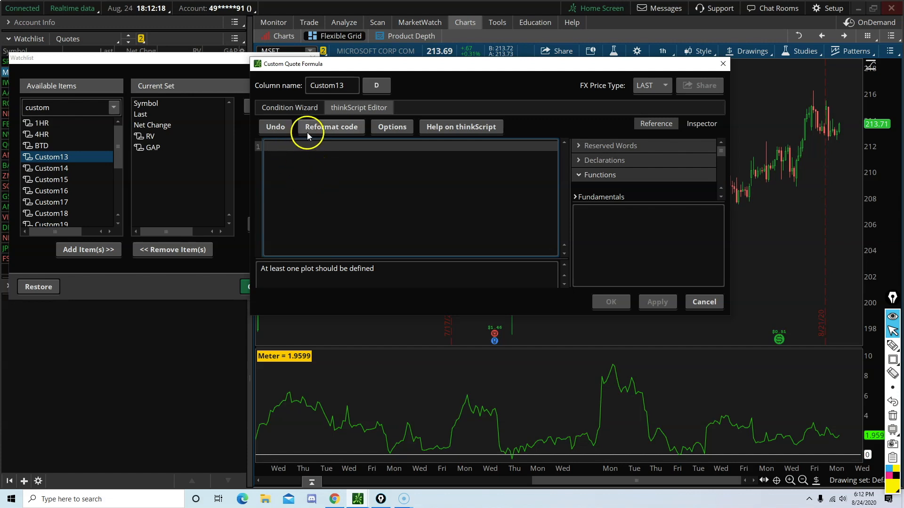
{"action": "triple_click", "coordinate": [331, 85]}
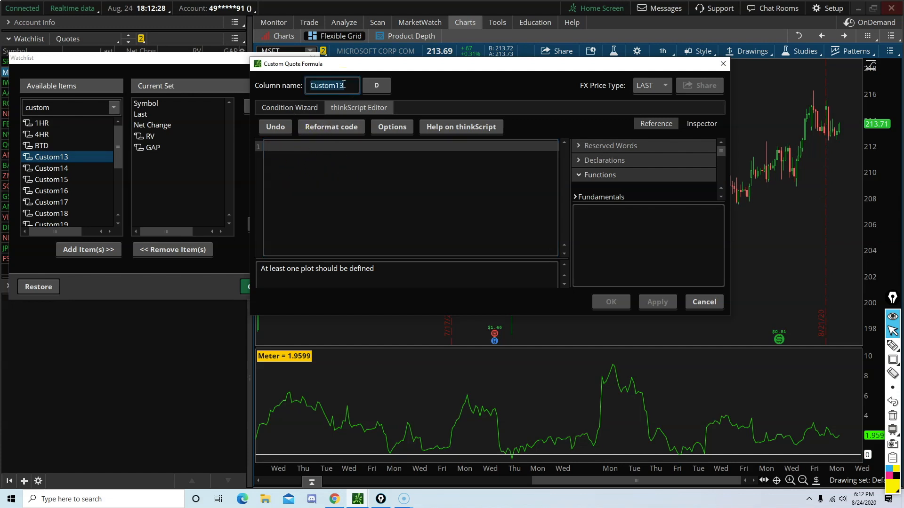
{"action": "type", "text": "Hourly"}
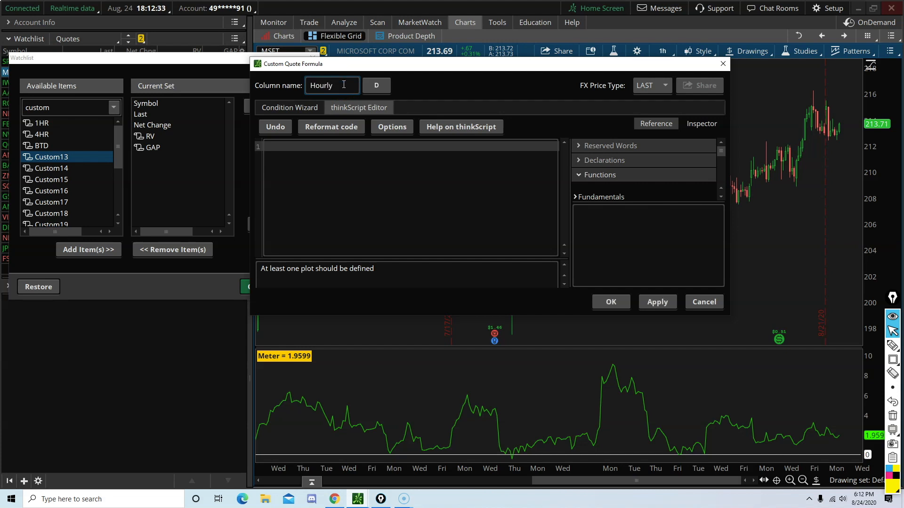
{"action": "left_click", "coordinate": [376, 86]}
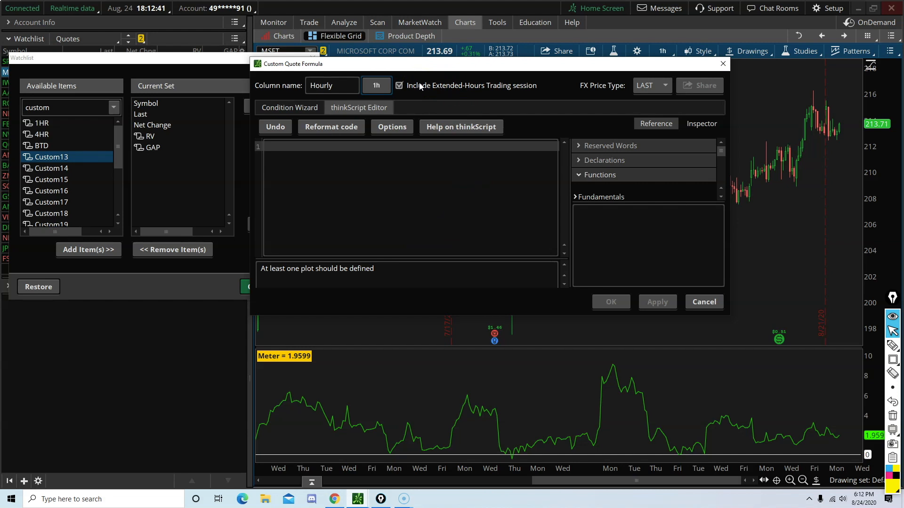
{"action": "mouse_move", "coordinate": [422, 109]}
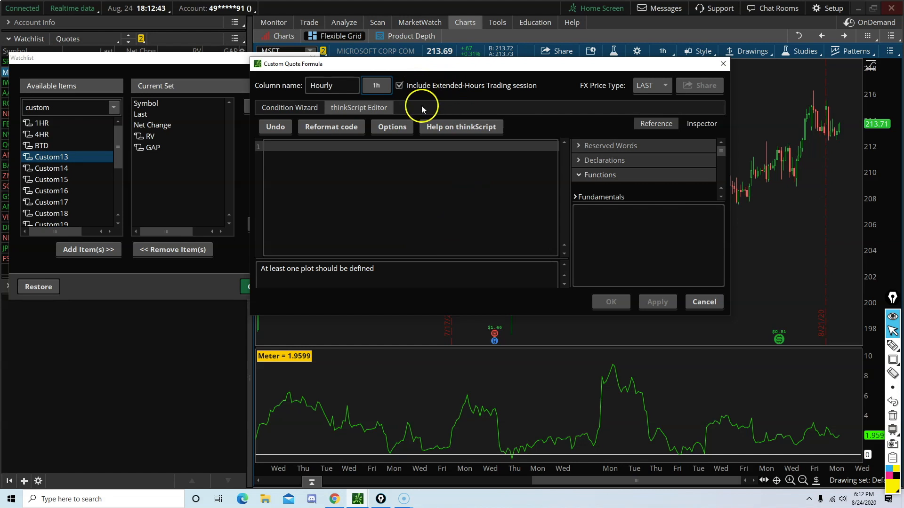
{"action": "left_click", "coordinate": [399, 86]}
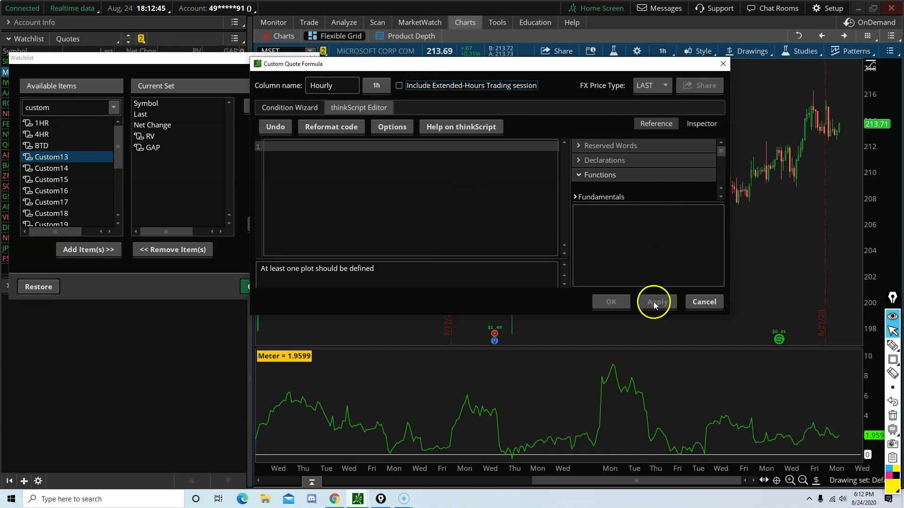
{"action": "mouse_move", "coordinate": [674, 299]}
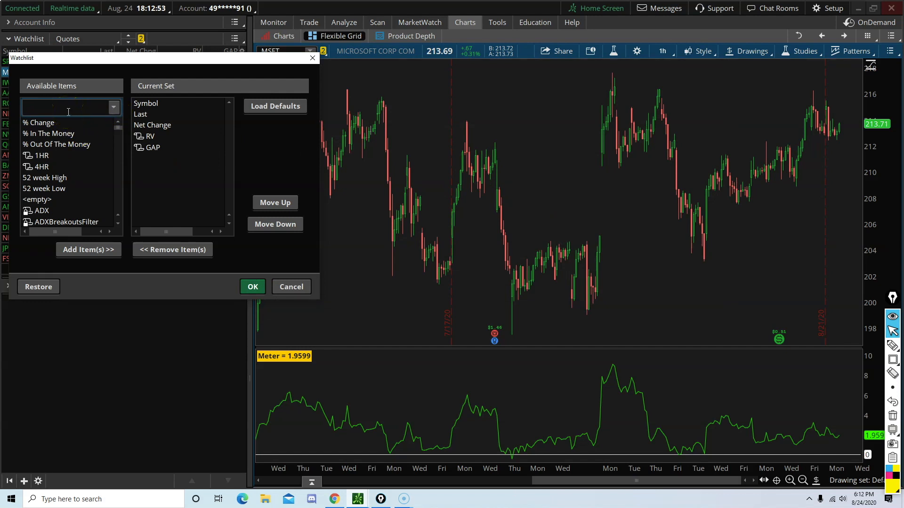
Step: Add the 1HR, 4HR and Daily custom columns to the current set and save with OK
{"action": "type", "text": "custom"}
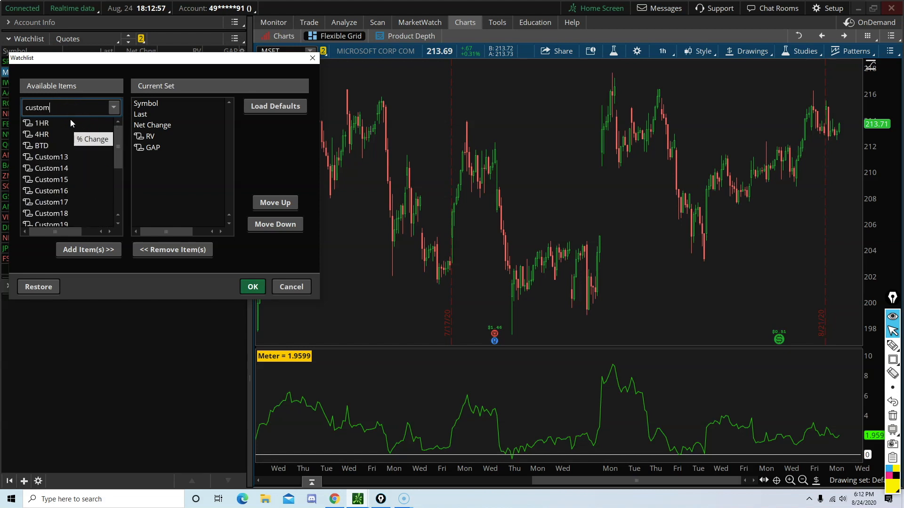
{"action": "left_click", "coordinate": [89, 249]}
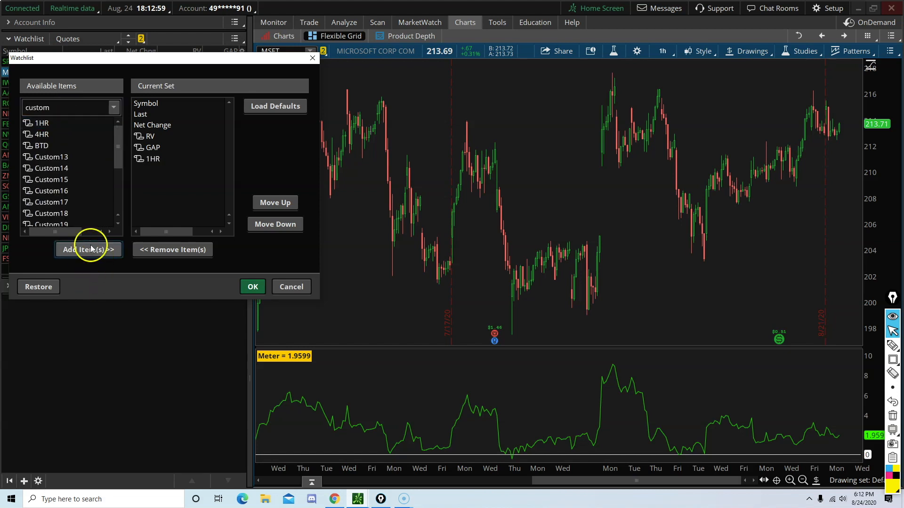
{"action": "left_click", "coordinate": [89, 250]}
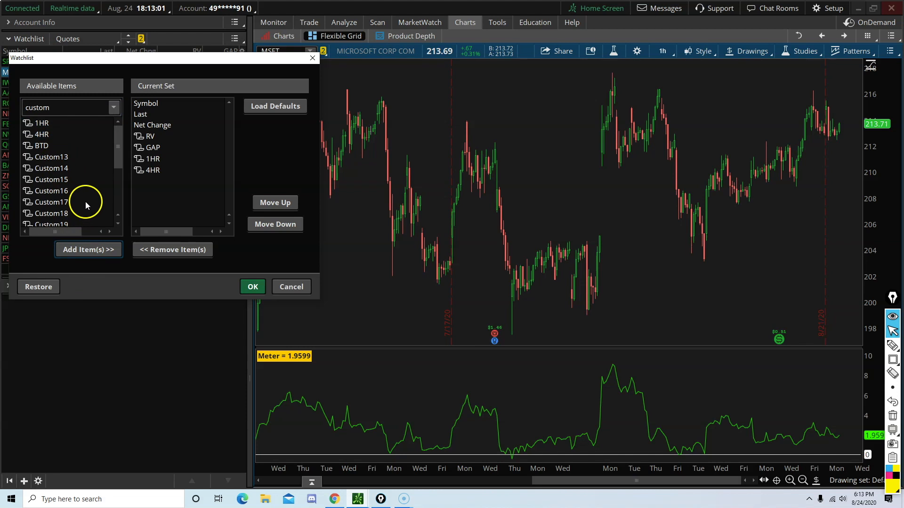
{"action": "scroll", "scroll_direction": "down", "scroll_amount": 3}
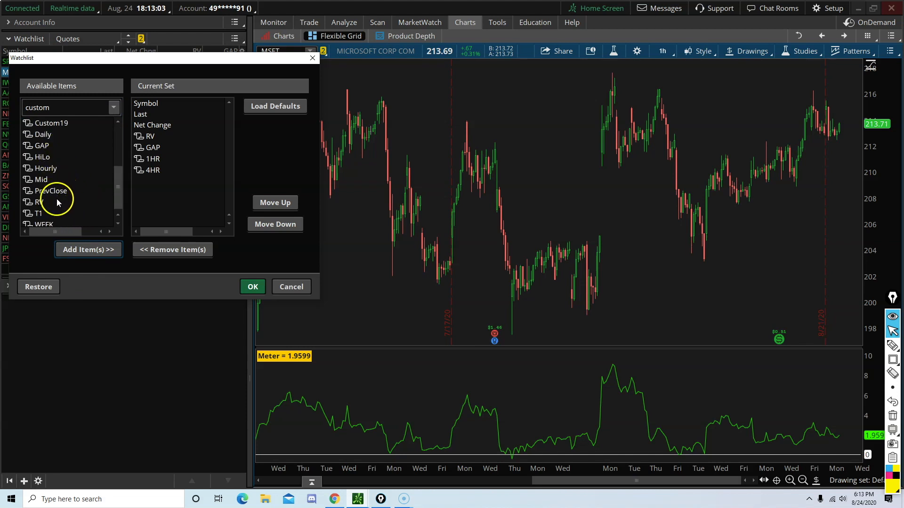
{"action": "left_click", "coordinate": [89, 249]}
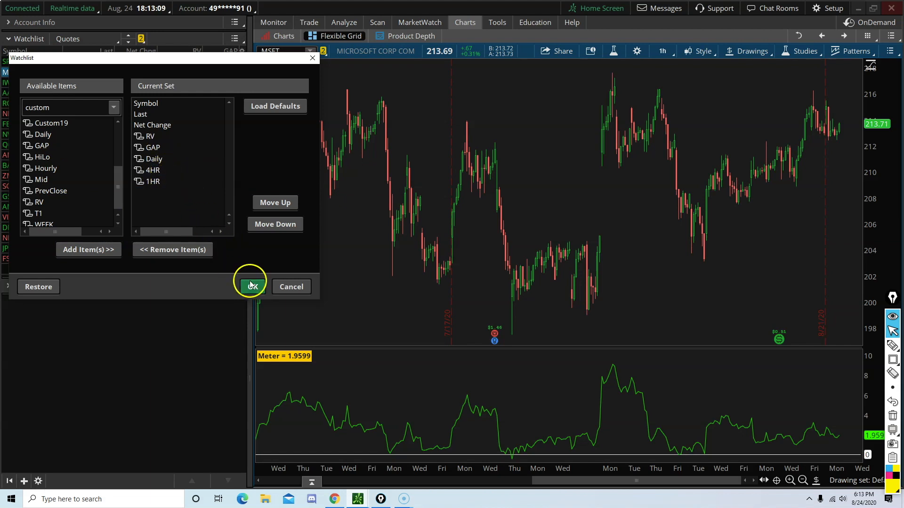
{"action": "left_click", "coordinate": [251, 287]}
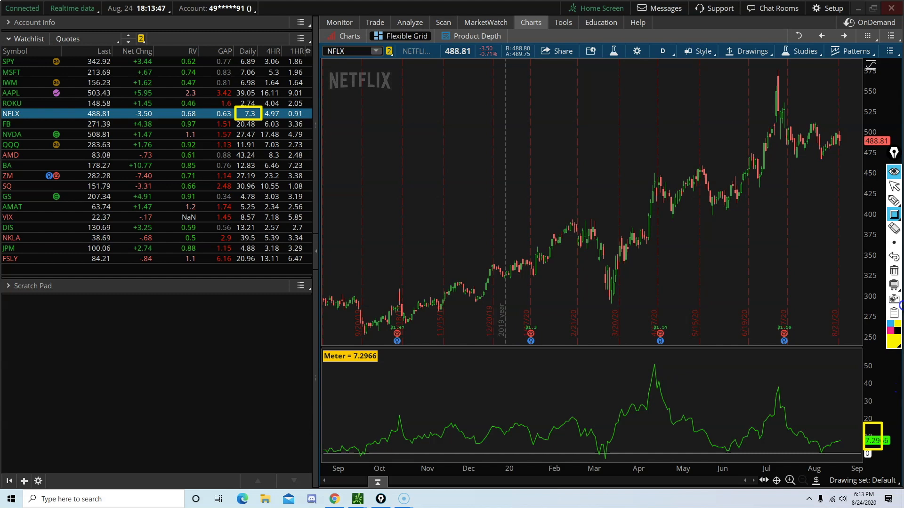
{"action": "mouse_move", "coordinate": [396, 206]}
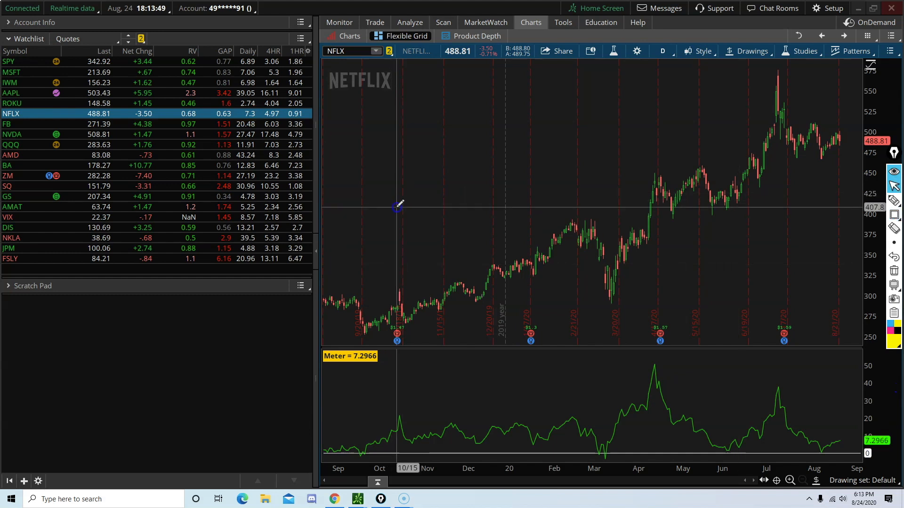
Step: Load MSFT's hourly chart to match its Meter against the 1HR column's 1.96
{"action": "left_click", "coordinate": [11, 72]}
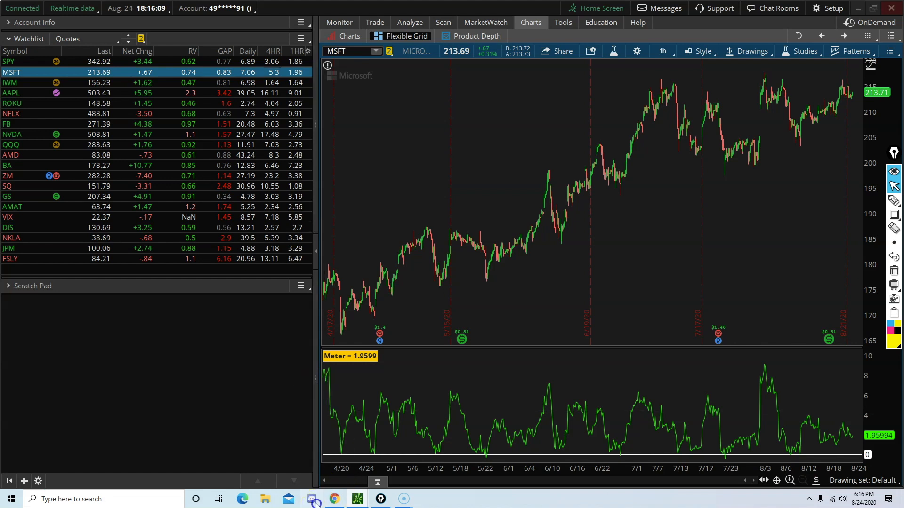
Step: Switch to Discord's #general-discussion and scroll to the latest watchlist screenshot messages
{"action": "left_click", "coordinate": [310, 499]}
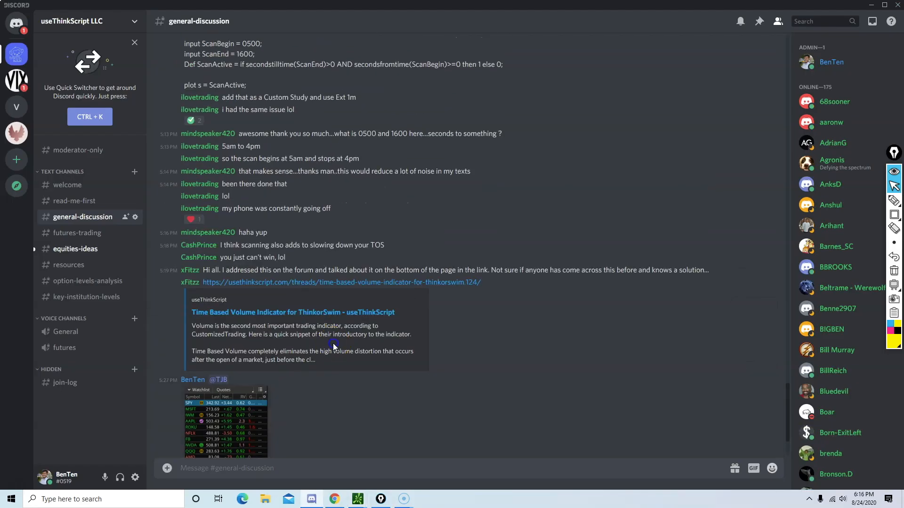
{"action": "scroll", "scroll_direction": "down", "scroll_amount": 3}
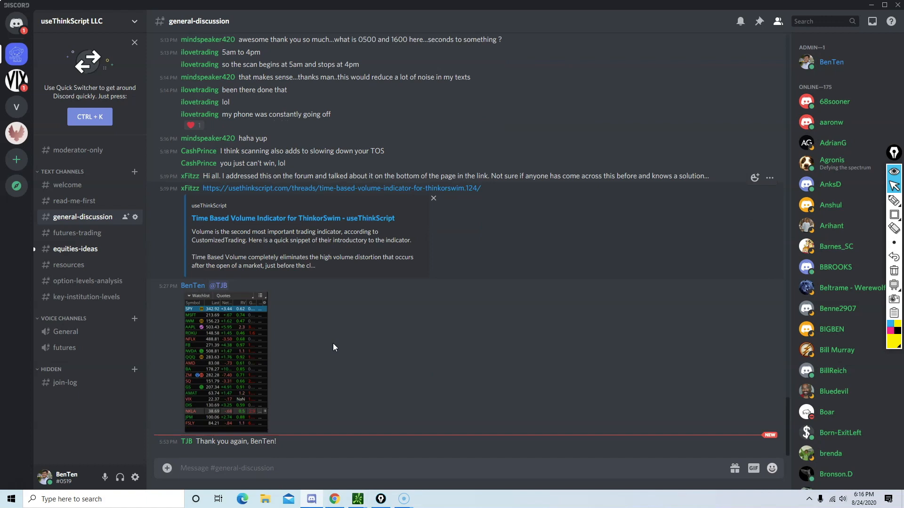
{"action": "mouse_move", "coordinate": [331, 352]}
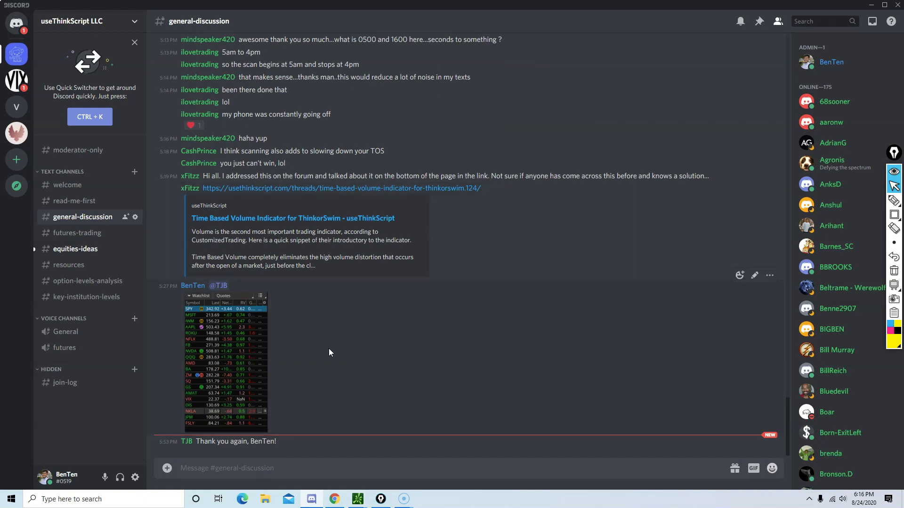